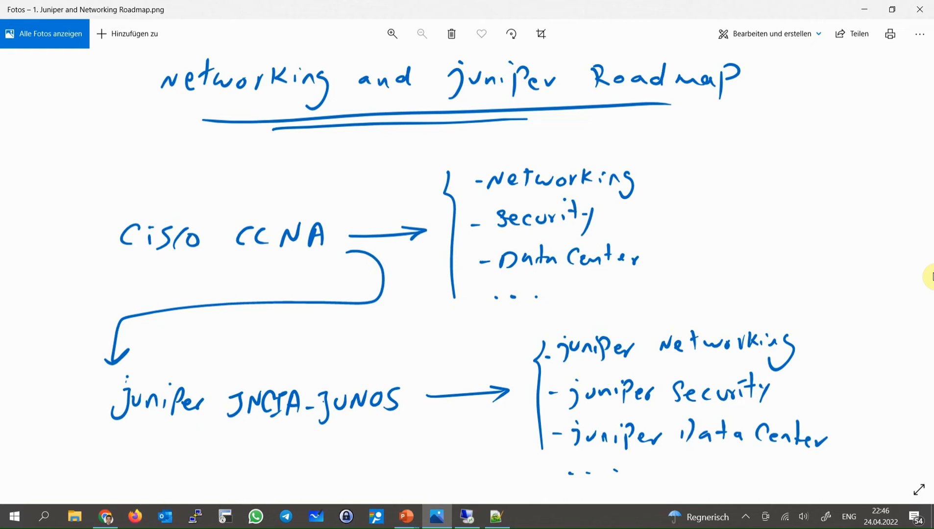
pyautogui.moveTo(637, 307)
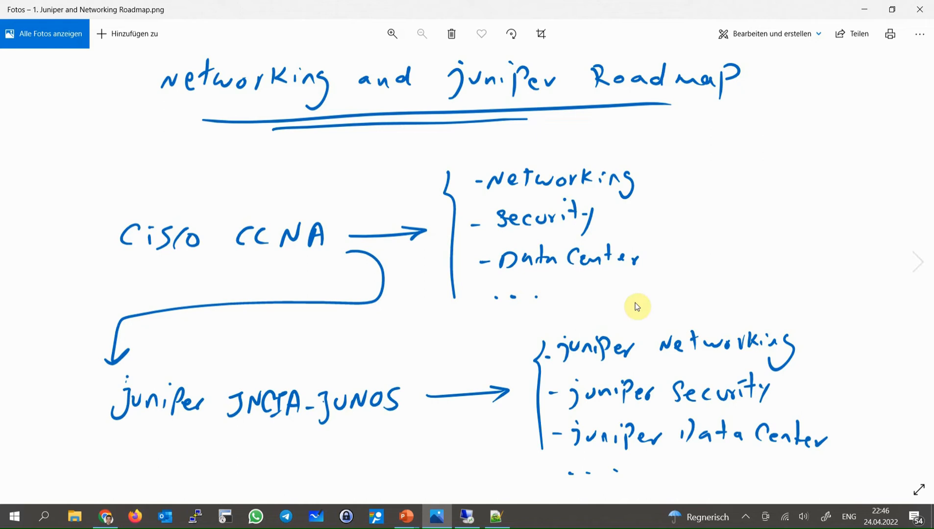
pyautogui.moveTo(372, 425)
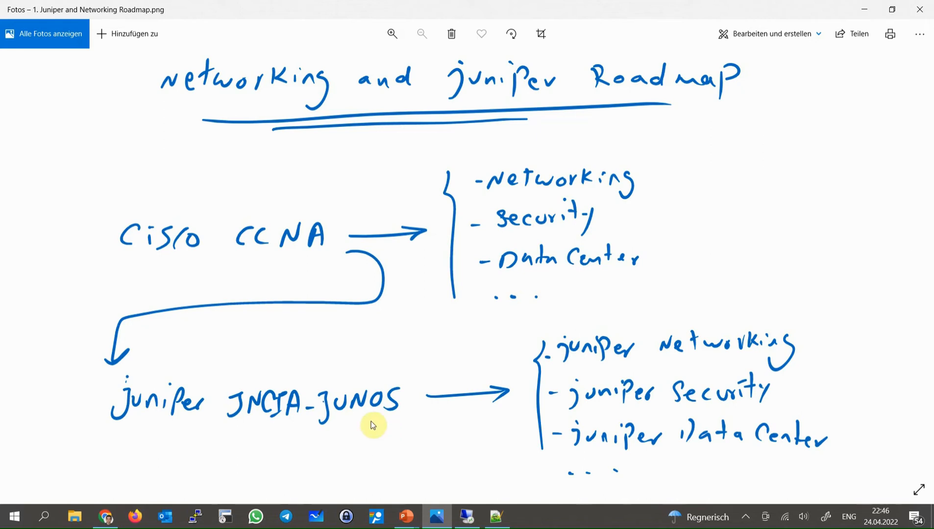
pyautogui.moveTo(698, 401)
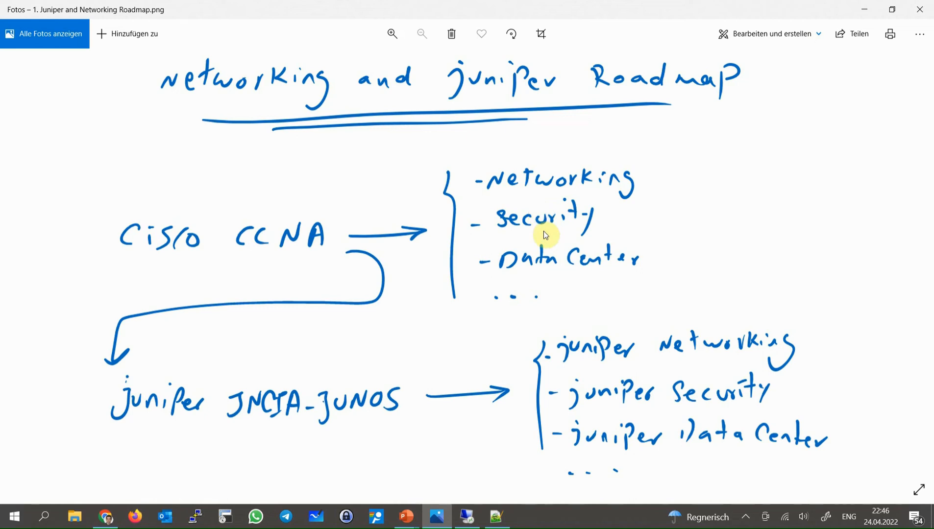
pyautogui.moveTo(438, 232)
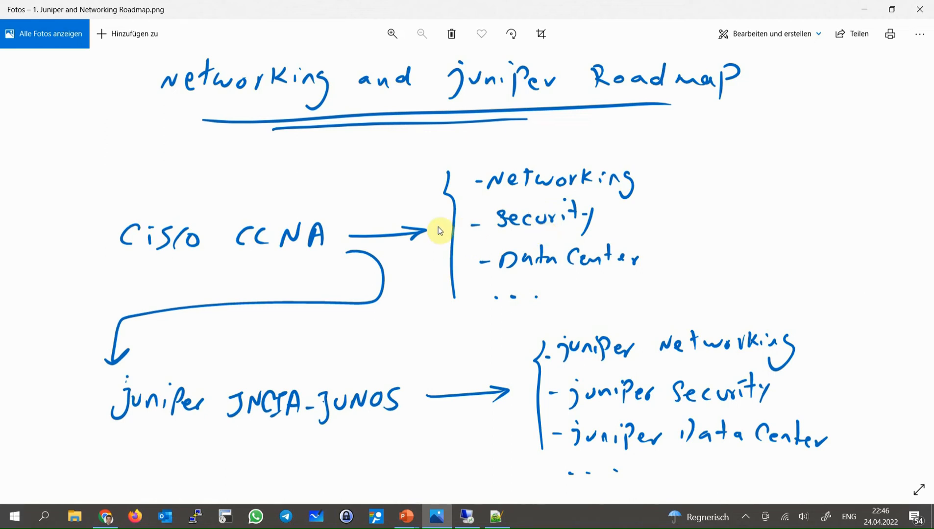
pyautogui.moveTo(234, 249)
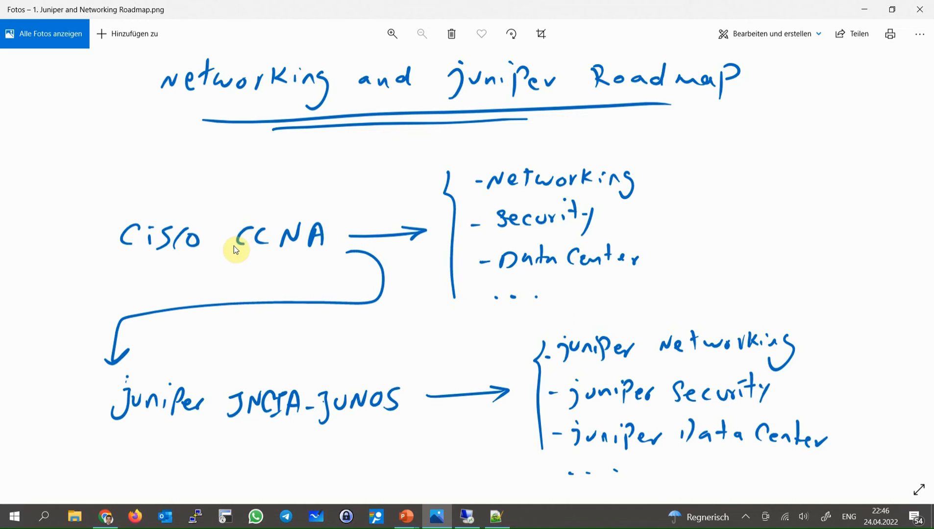
# Step: Search the Juniper Downloads page for vsrx and show the vSRX 22.1 application media images
pyautogui.press('right')
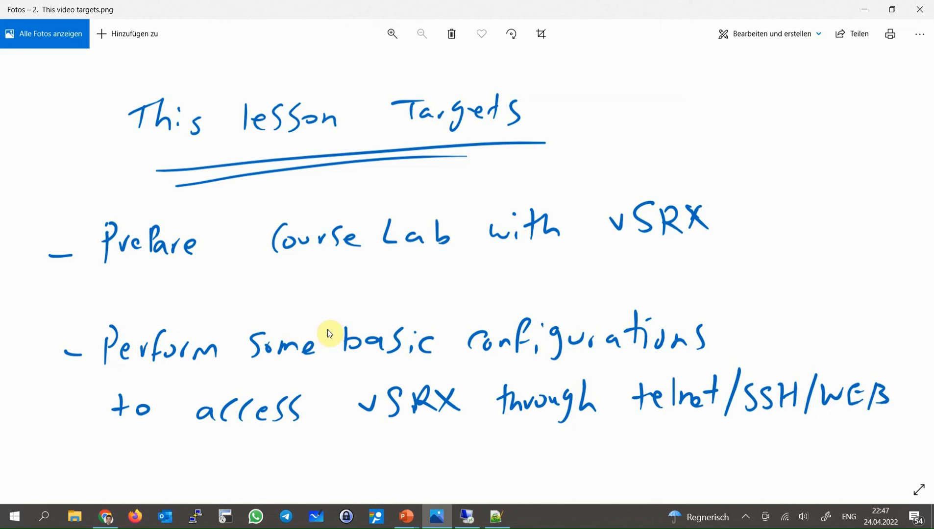
pyautogui.moveTo(484, 358)
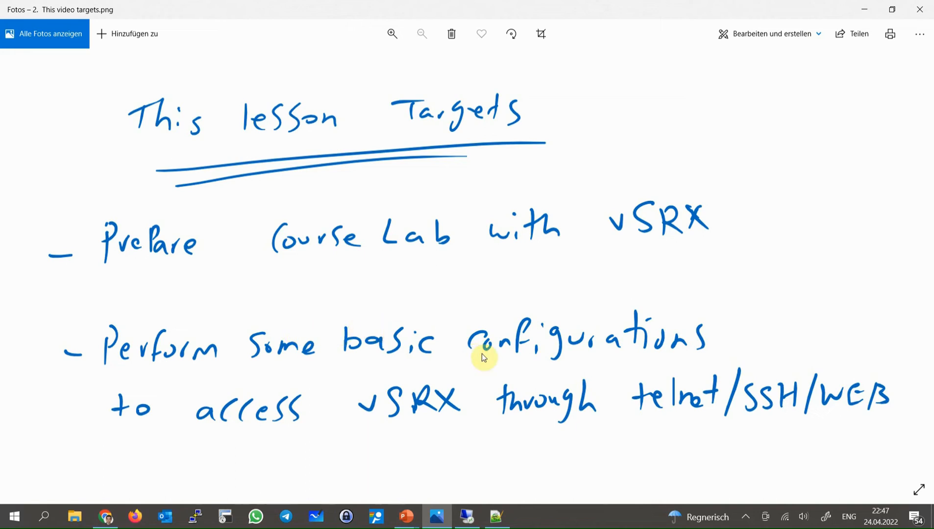
pyautogui.moveTo(678, 384)
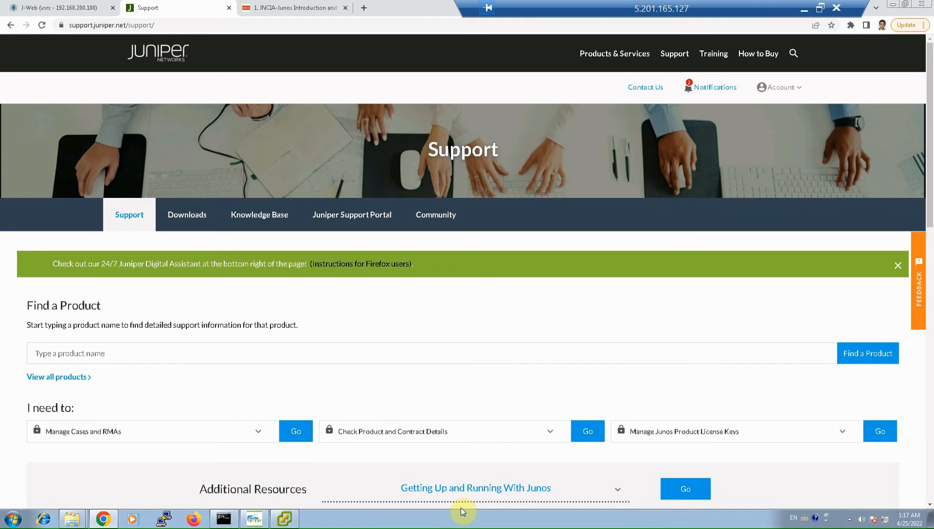
pyautogui.moveTo(369, 453)
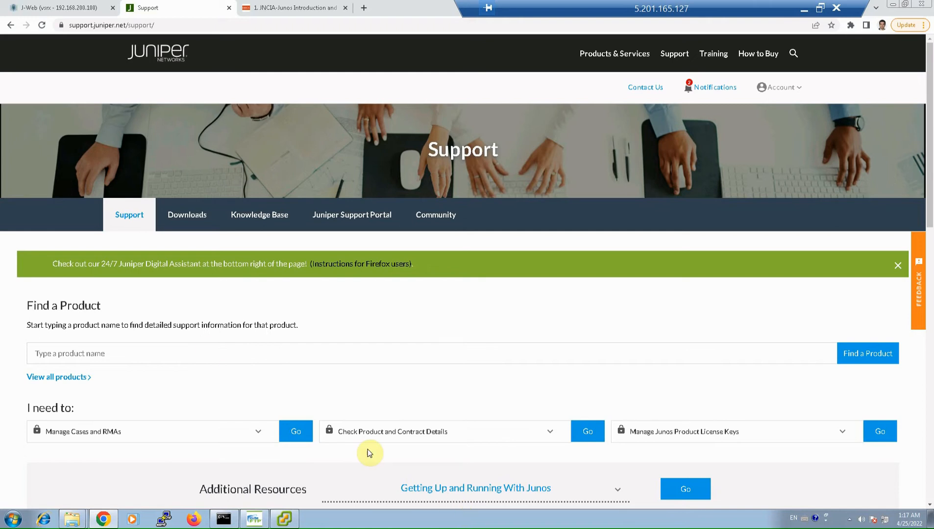
pyautogui.moveTo(82, 34)
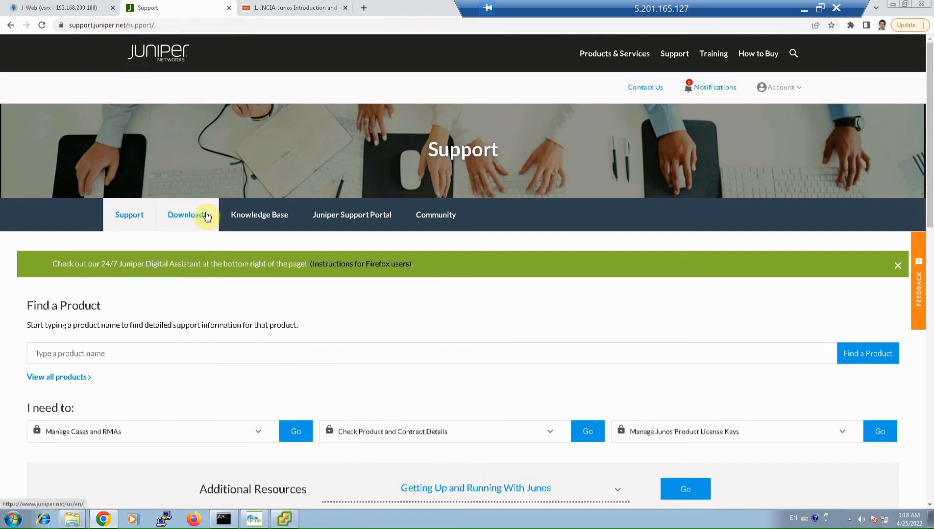
pyautogui.click(186, 215)
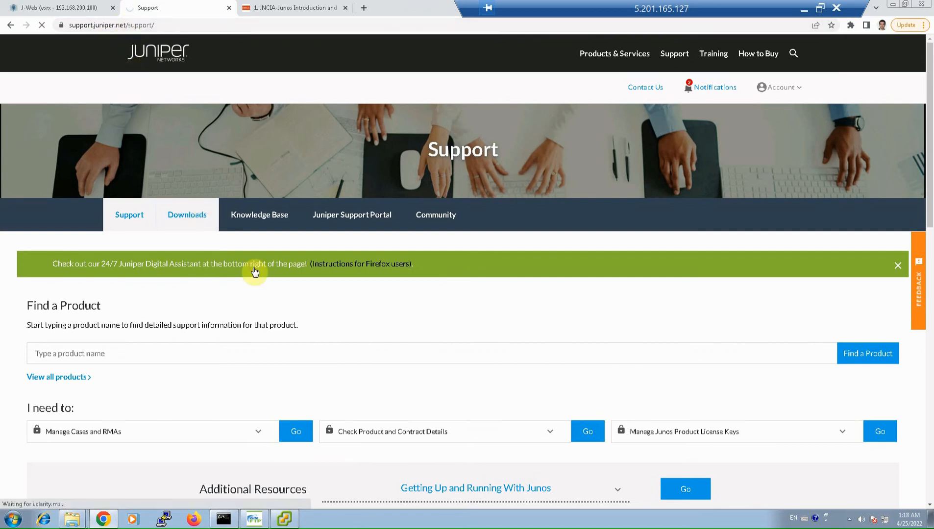
pyautogui.click(186, 214)
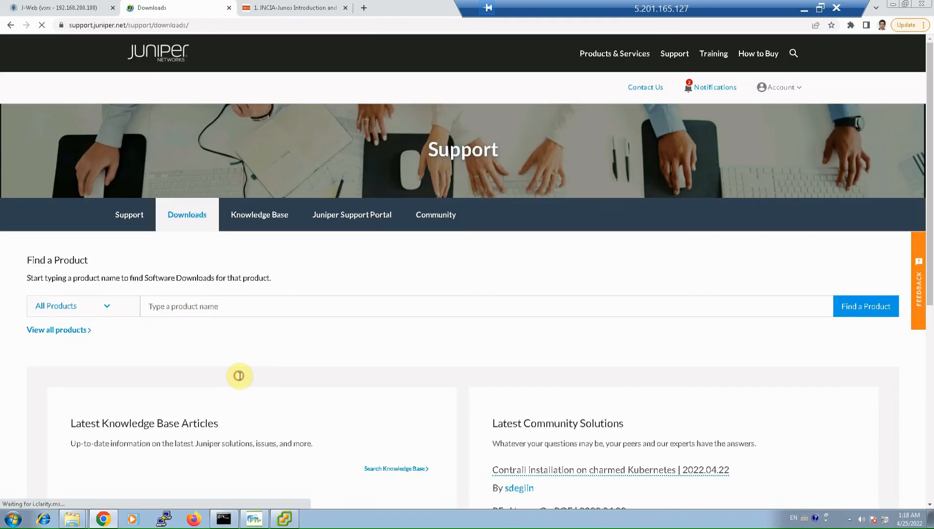
pyautogui.write('vsrx')
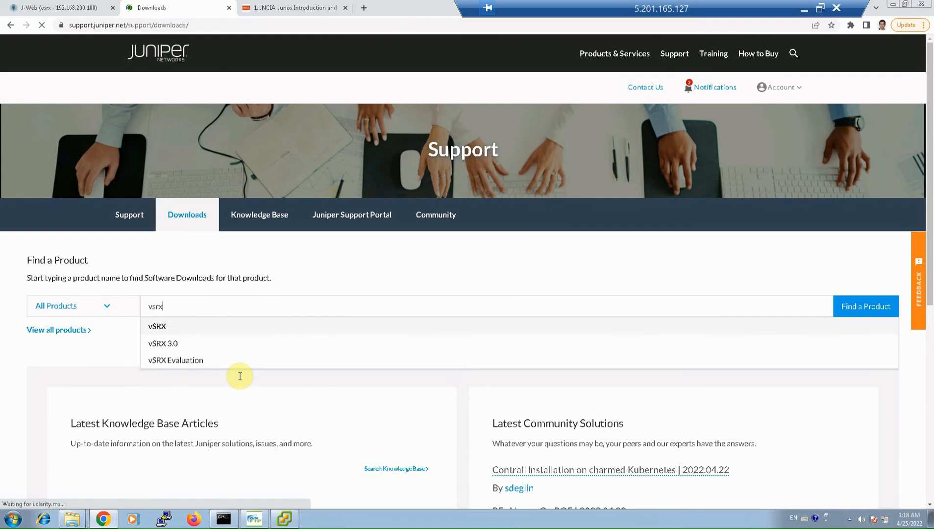
pyautogui.click(156, 326)
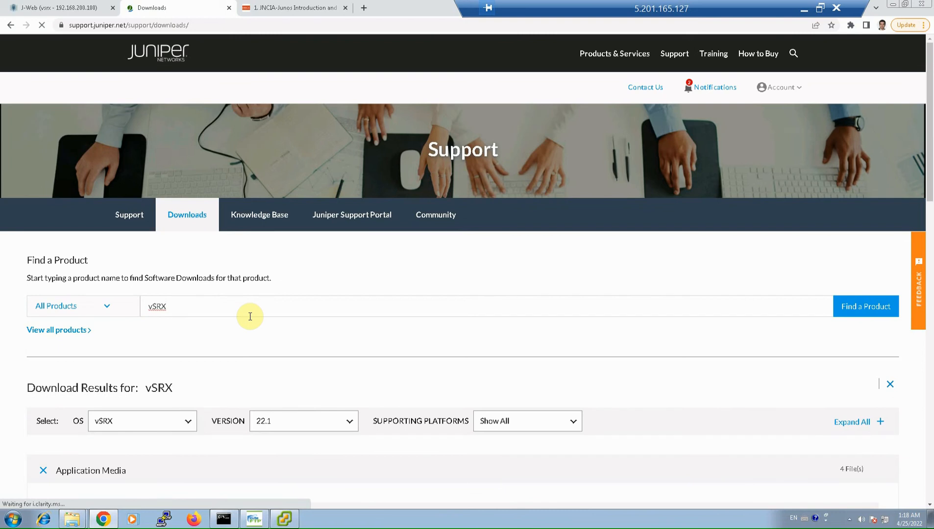
pyautogui.moveTo(328, 422)
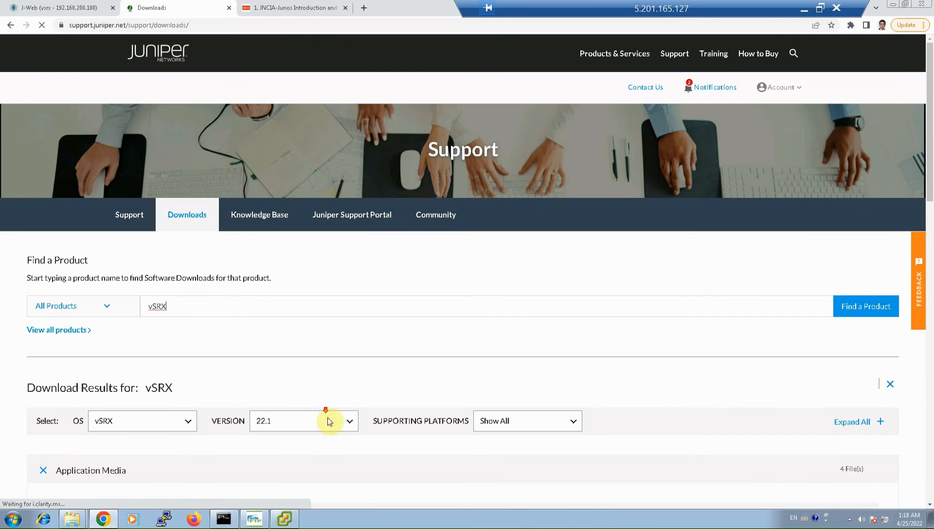
pyautogui.scroll(-3)
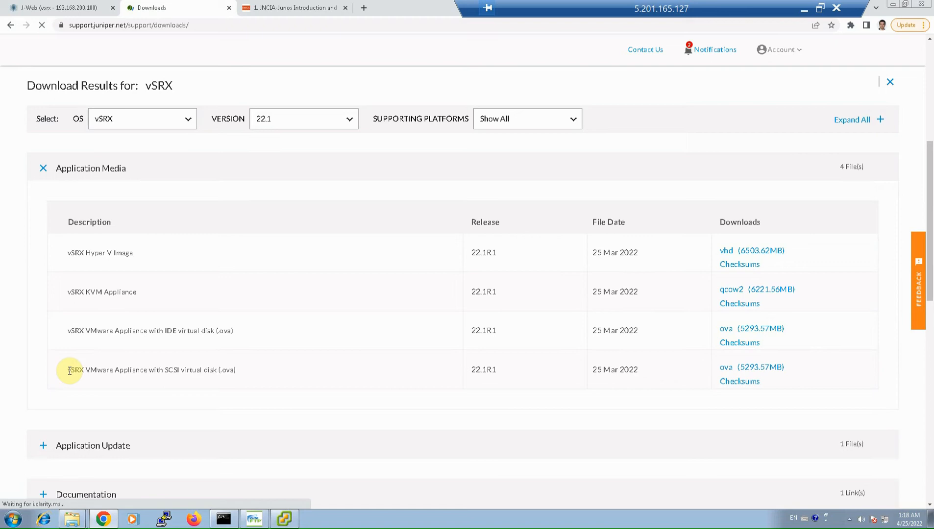
pyautogui.moveTo(192, 374)
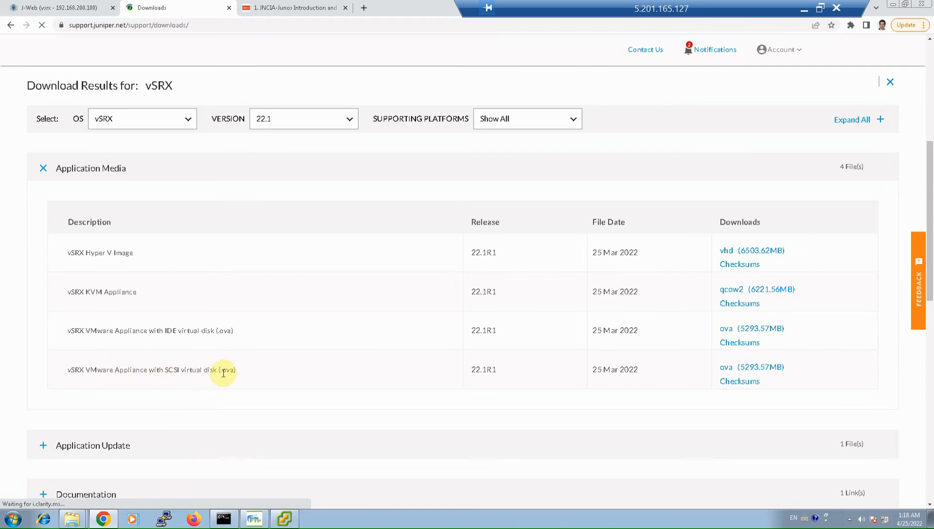
pyautogui.moveTo(480, 370)
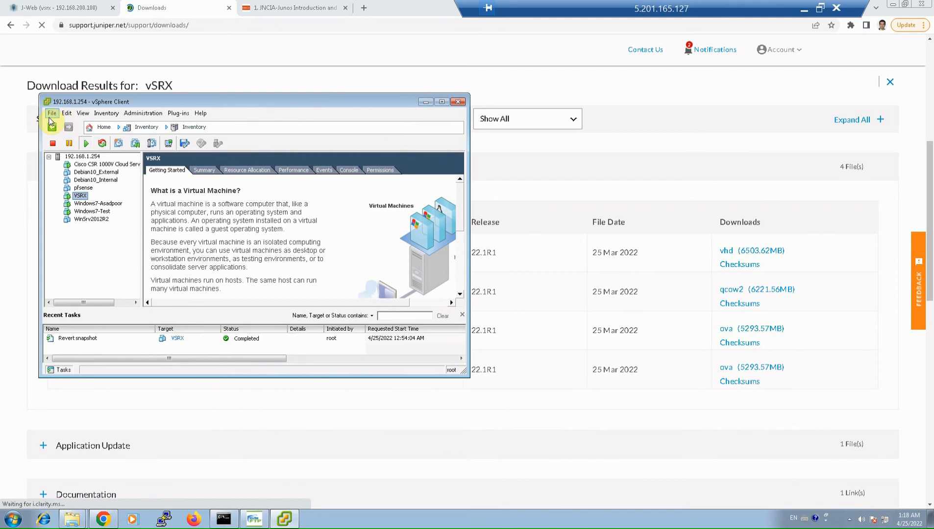
# Step: Start Deploy OVF Template with the downloaded vSRX .ova as source and accept the Juniper EULA
pyautogui.click(102, 136)
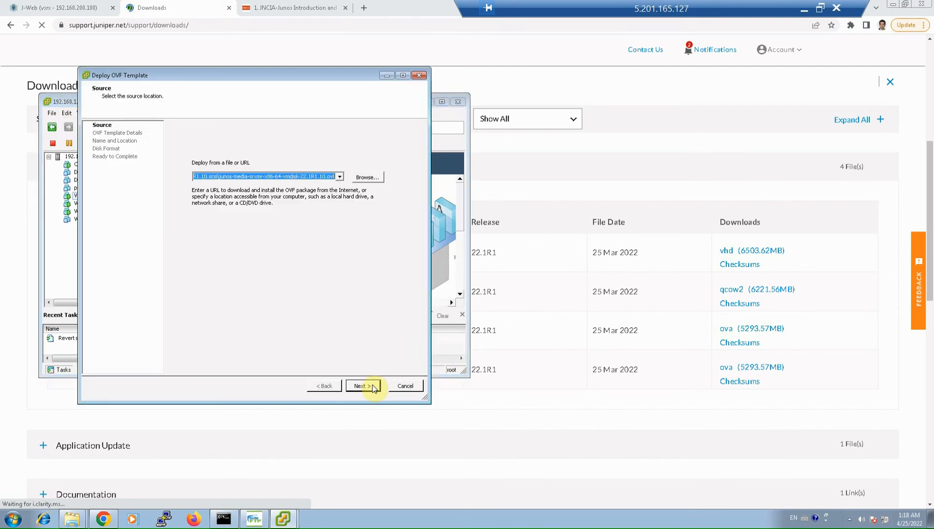
pyautogui.click(361, 385)
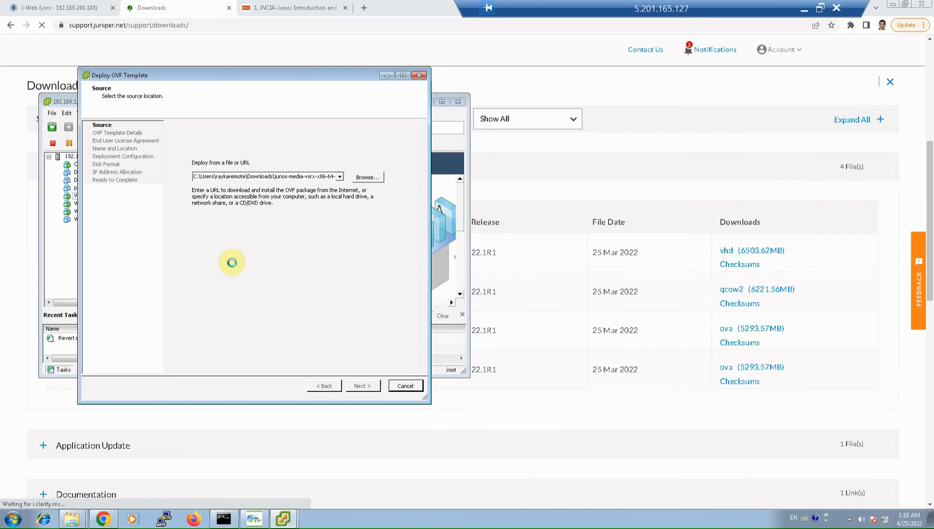
pyautogui.click(361, 385)
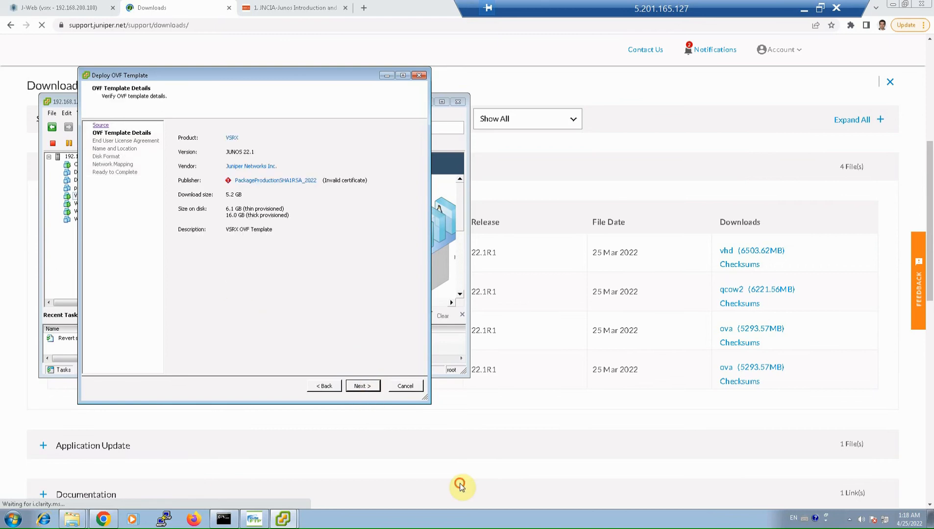
pyautogui.click(361, 385)
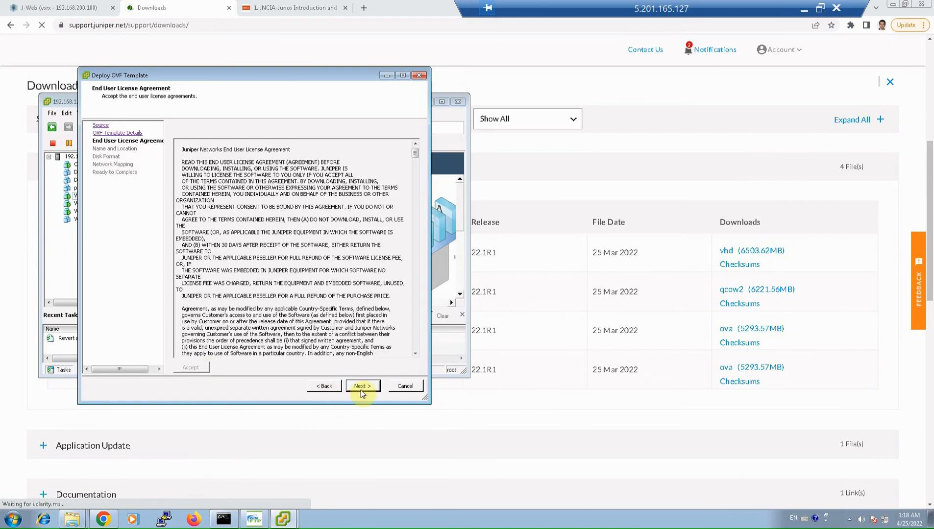
pyautogui.click(362, 385)
pyautogui.write('VSRX1')
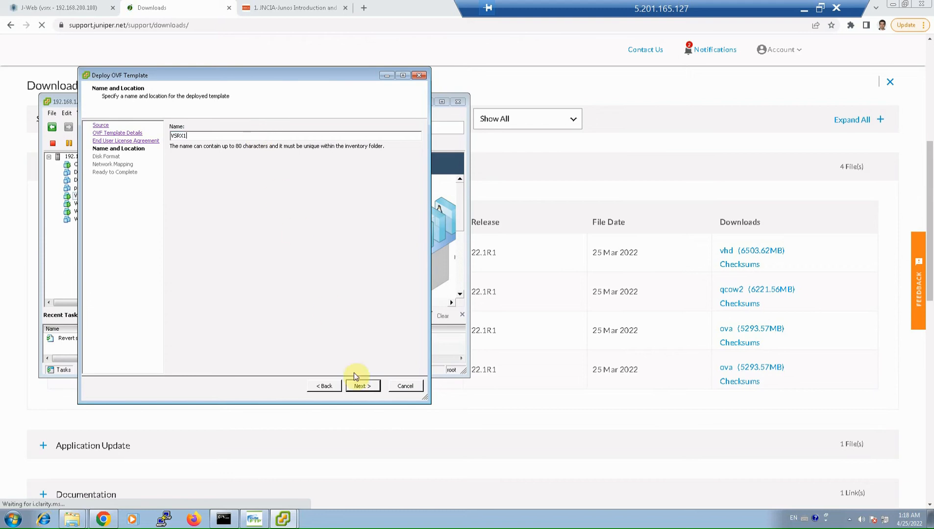
# Step: Finish deployment as VSRX1 with Thick Lazy Zeroed disk and the Internal network mapping
pyautogui.click(361, 386)
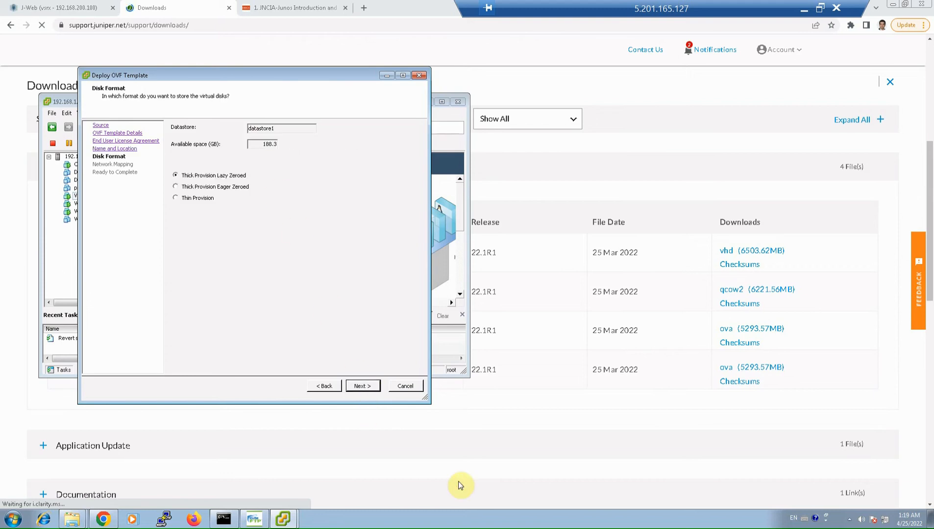
pyautogui.click(361, 385)
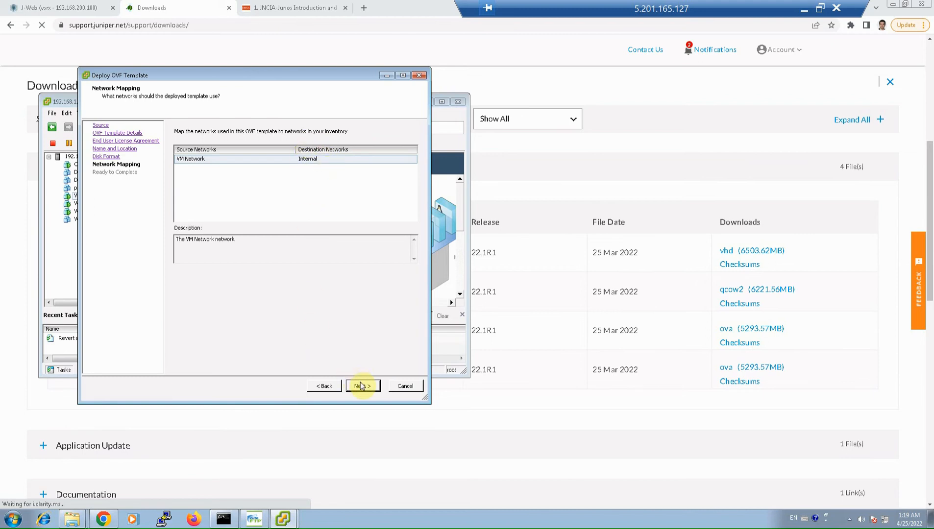
pyautogui.click(361, 385)
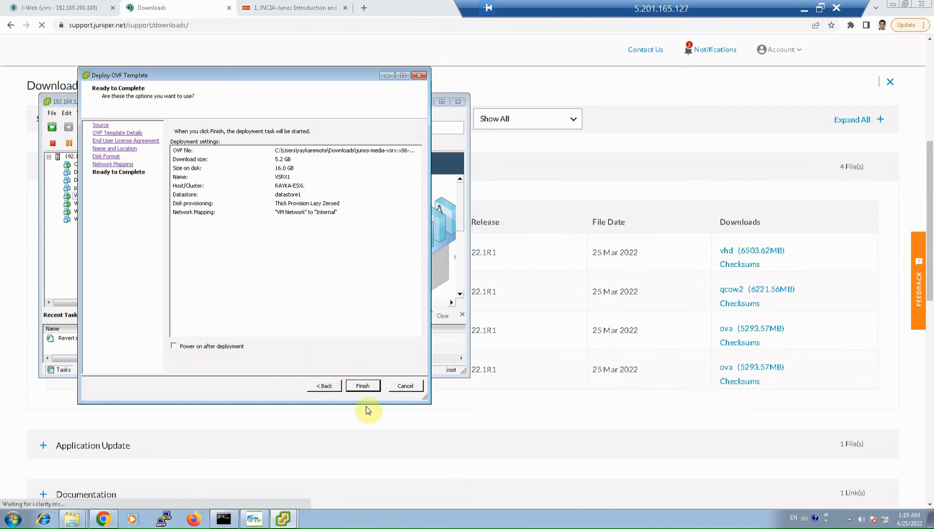
pyautogui.click(363, 385)
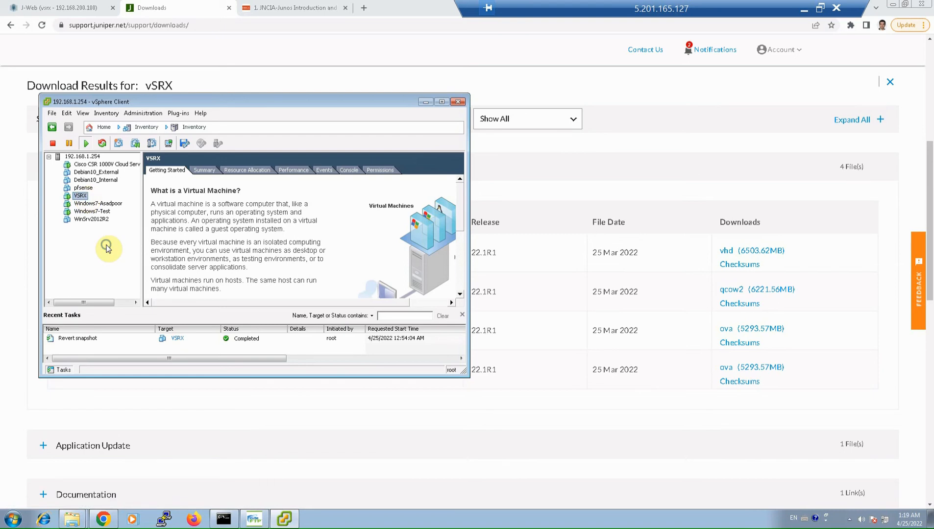
# Step: Log in to the VSRX console as root and list the home directory contents with ls
pyautogui.rightClick(80, 195)
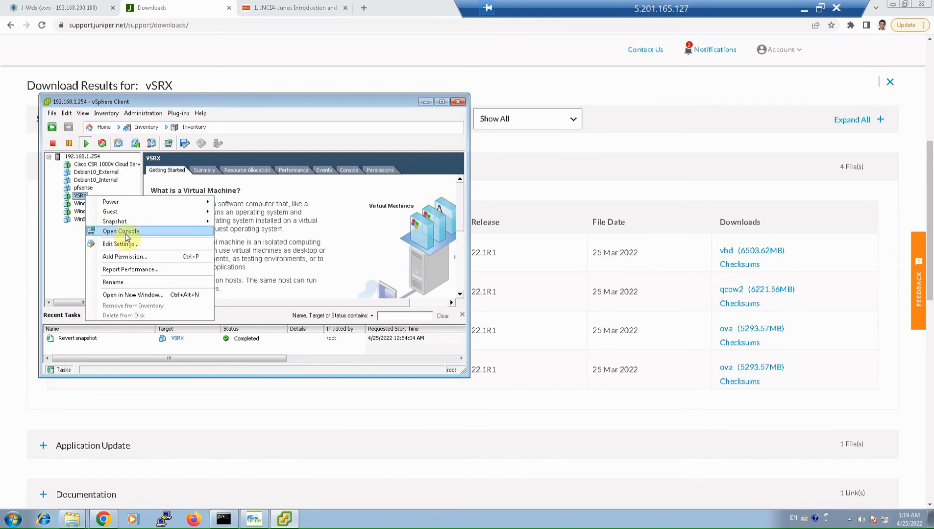
pyautogui.click(119, 231)
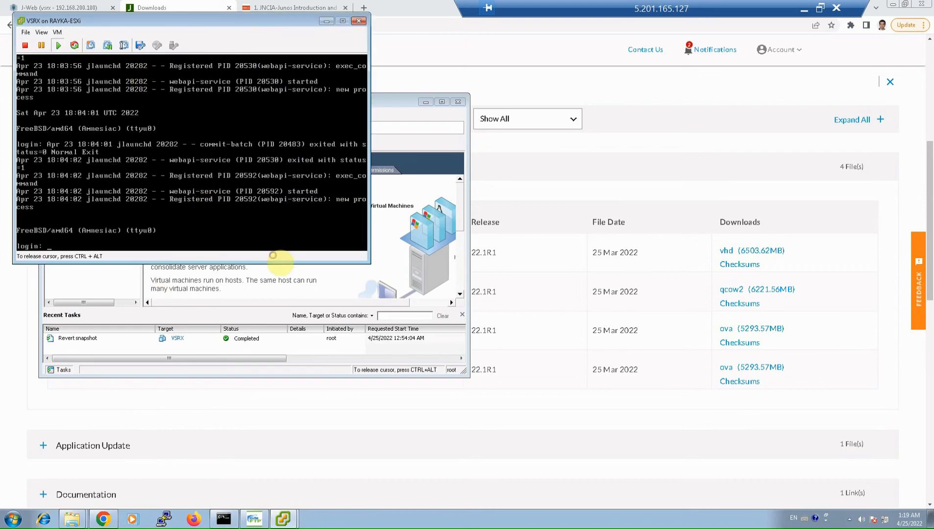
pyautogui.write('roo')
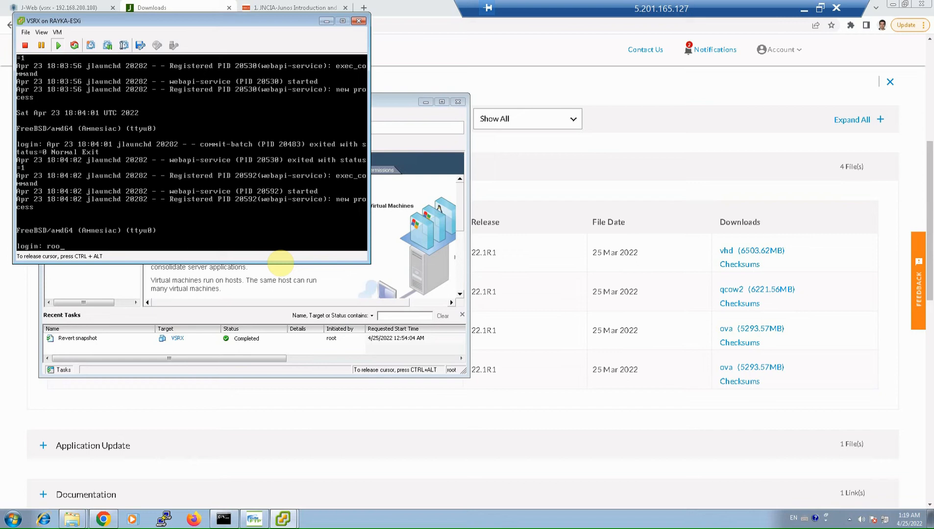
pyautogui.write('root')
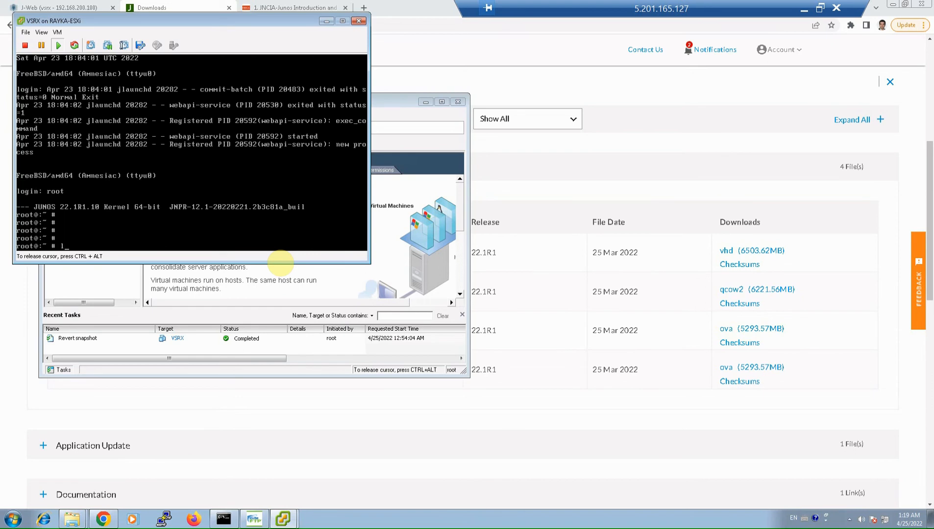
pyautogui.write('ls')
pyautogui.write('pwd')
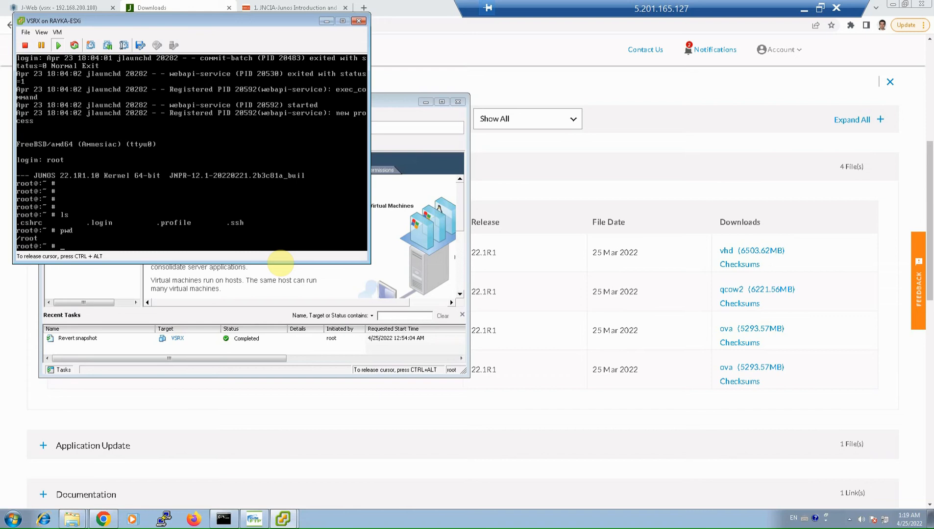
# Step: Start the Junos CLI with cli and enter configuration mode with configure
pyautogui.write('cli')
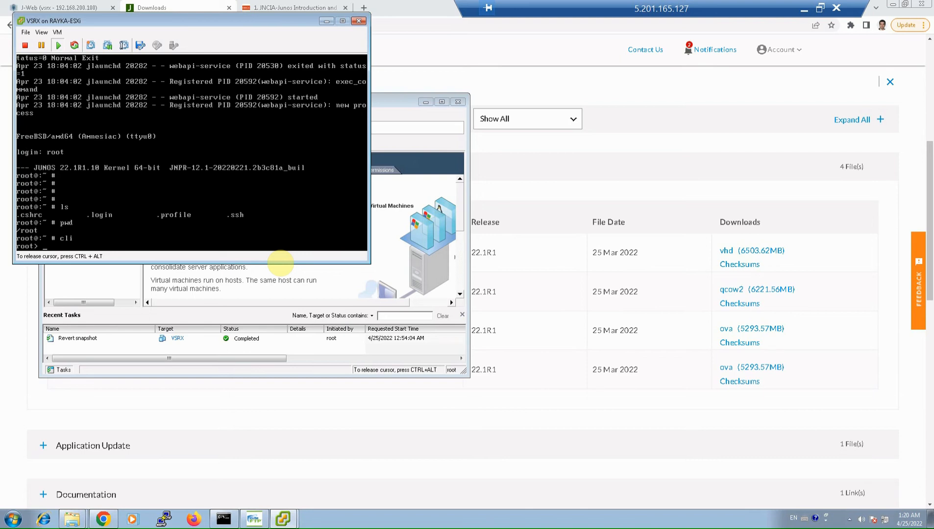
pyautogui.write('configure')
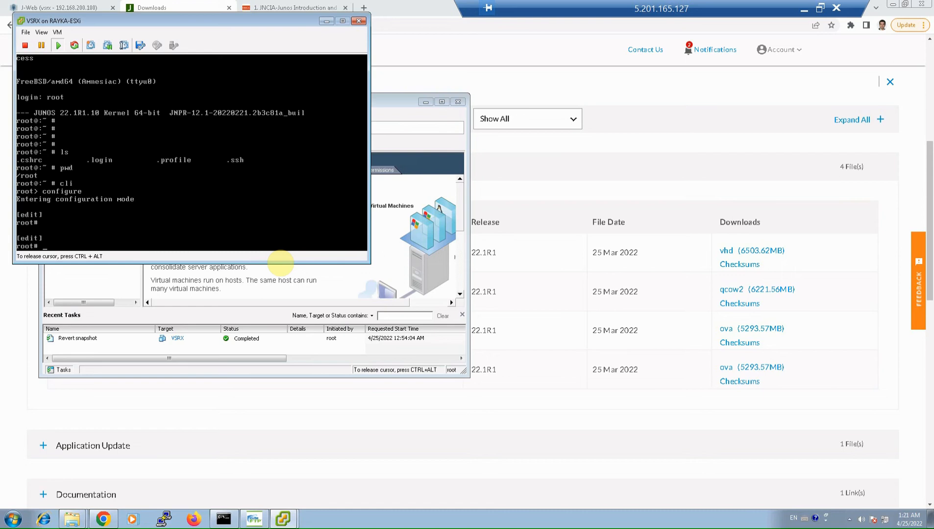
# Step: Under edit system root-authentication, set a plain-text root password entered twice, then return to top
pyautogui.write('edit')
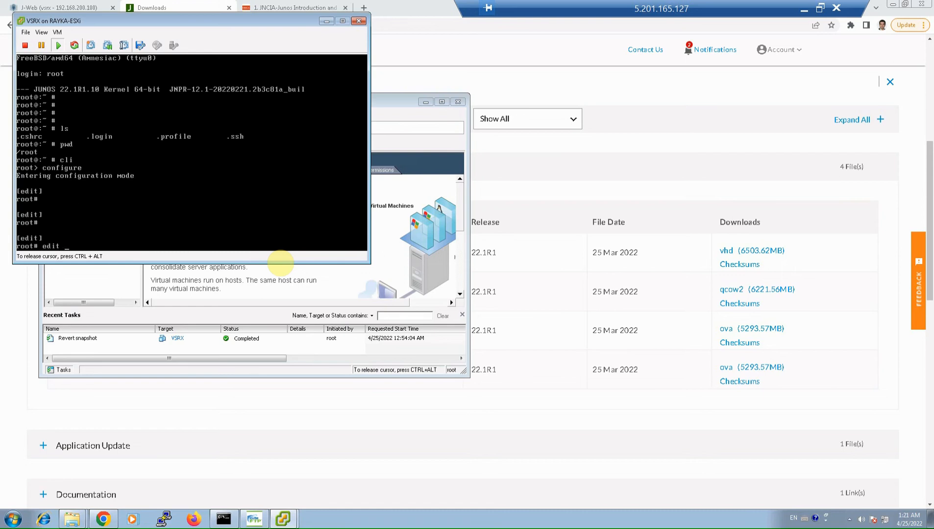
pyautogui.write('system root-authentication')
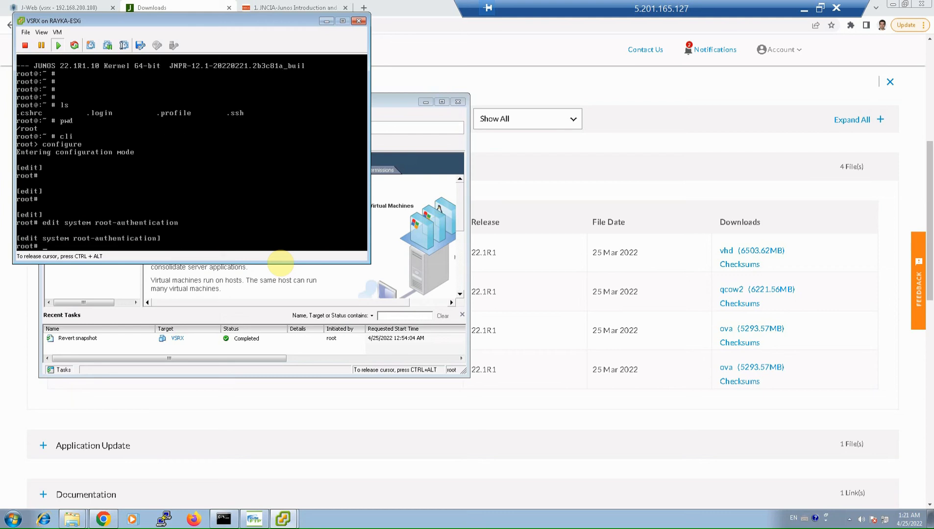
pyautogui.write('set plain-text-password')
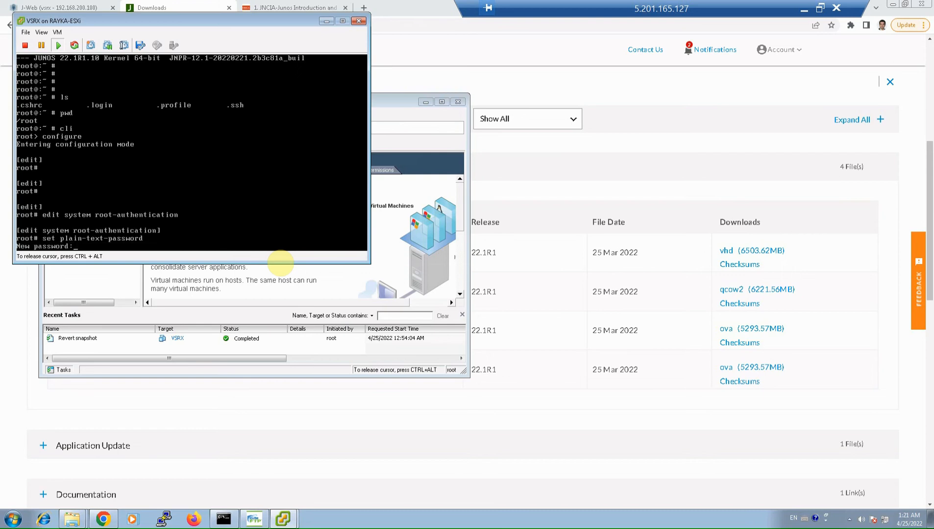
pyautogui.press('Enter')
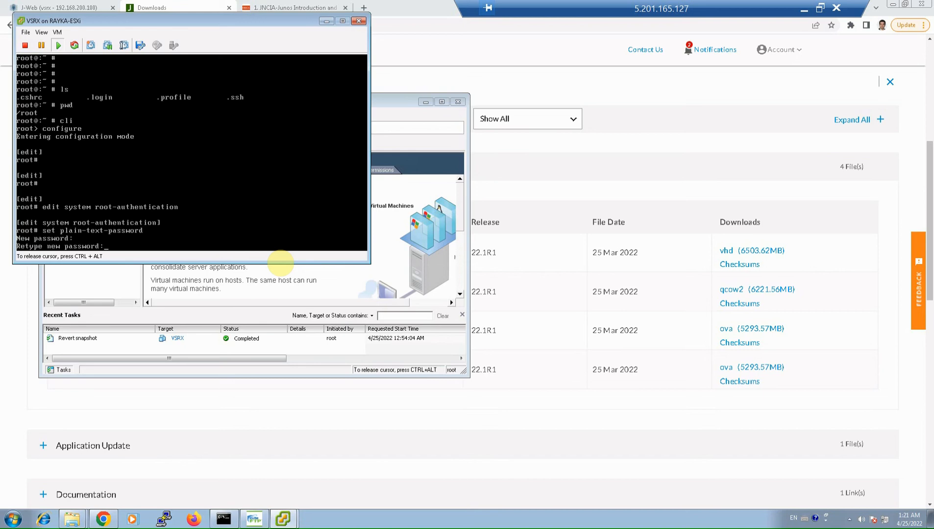
pyautogui.press('Enter')
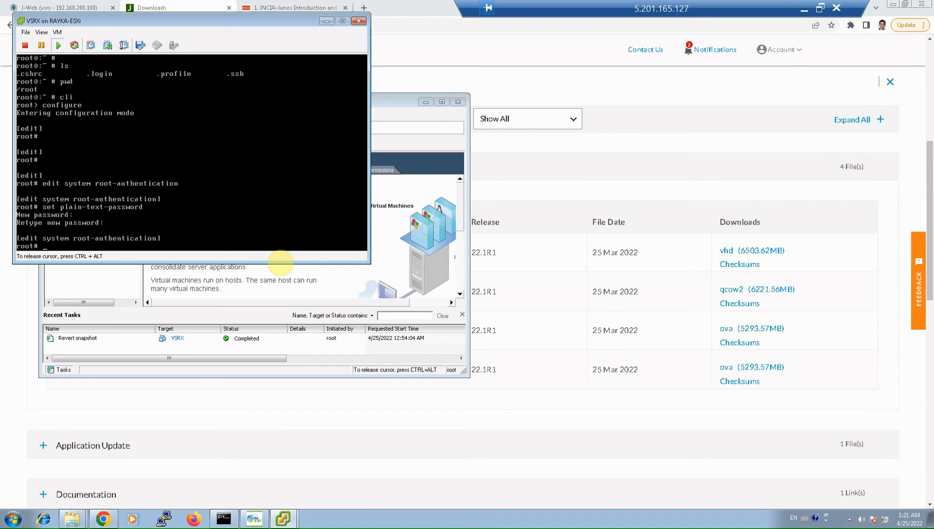
pyautogui.write('top')
pyautogui.write('ed')
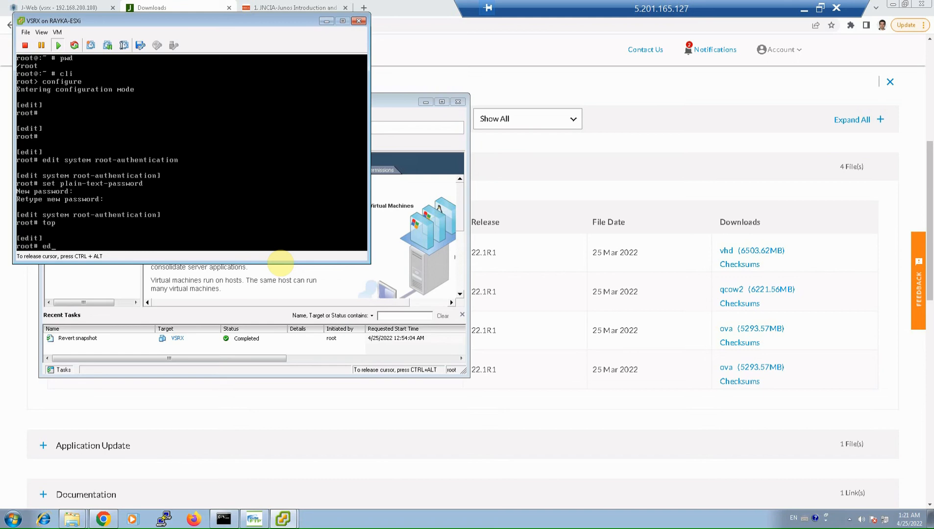
# Step: Under interfaces fxp0 unit 0 family inet, set address 192.168.200.100/24 and return to top
pyautogui.write('it')
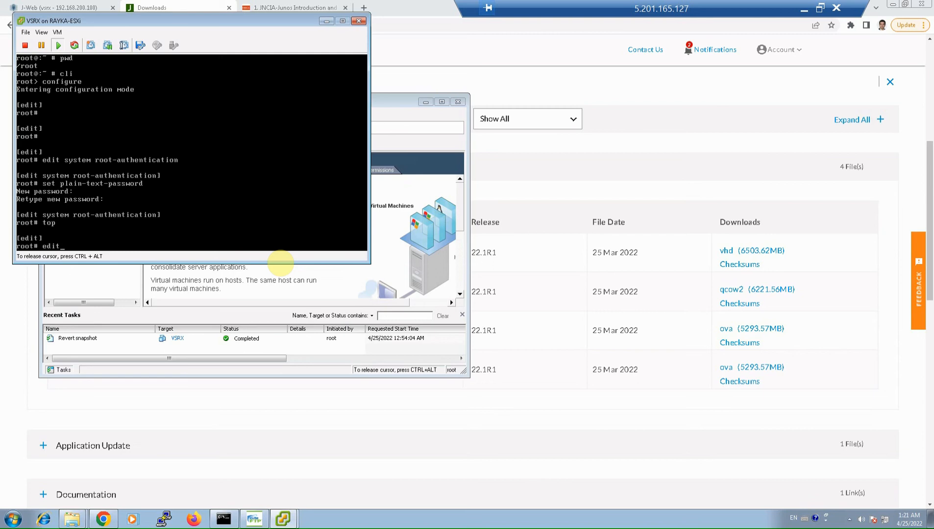
pyautogui.write('interfaces fxp0')
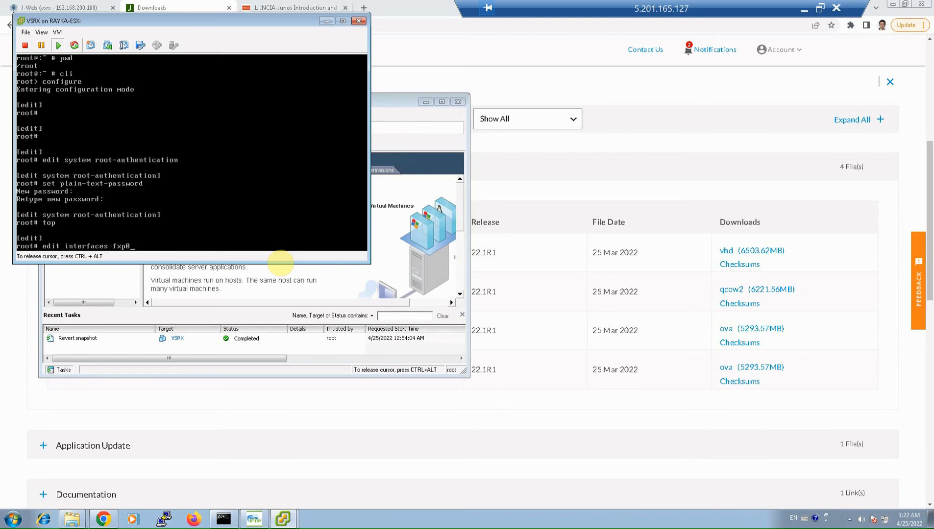
pyautogui.write('unit')
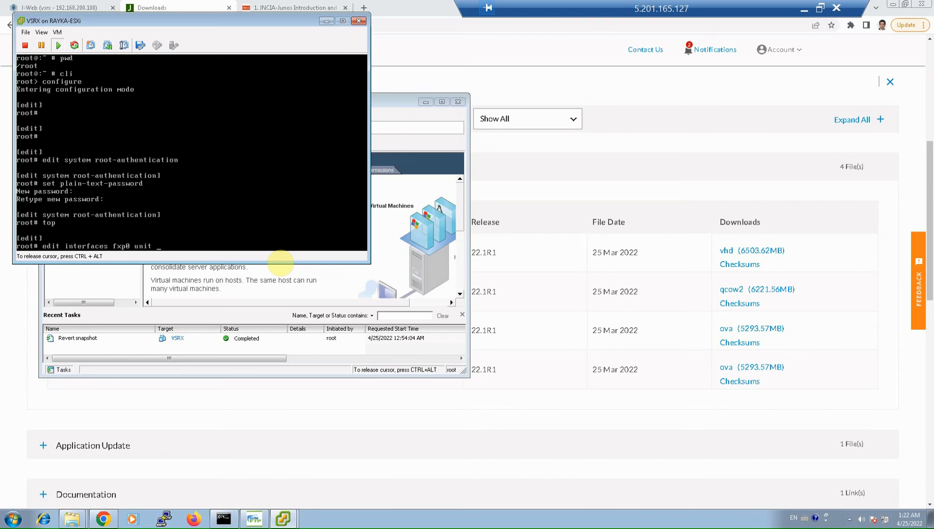
pyautogui.write('0 family inet')
pyautogui.write('s')
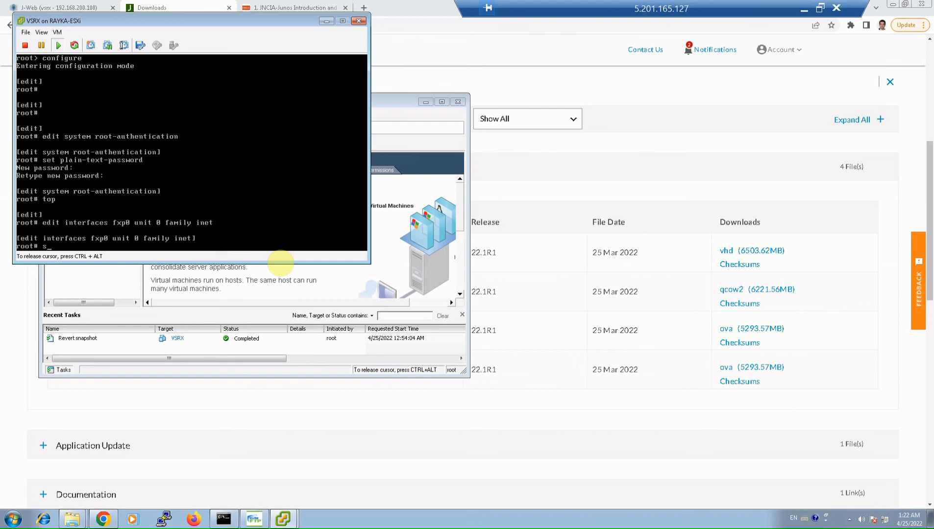
pyautogui.write('et')
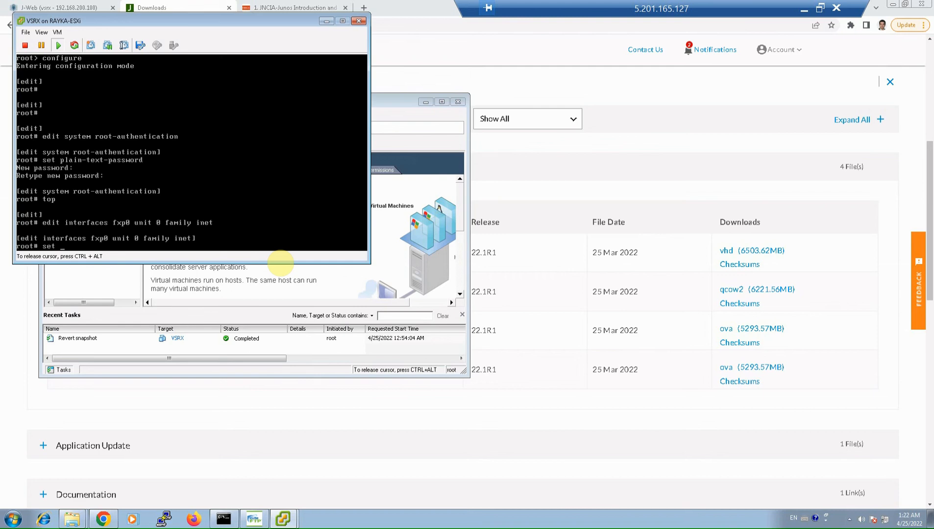
pyautogui.write('192.168.')
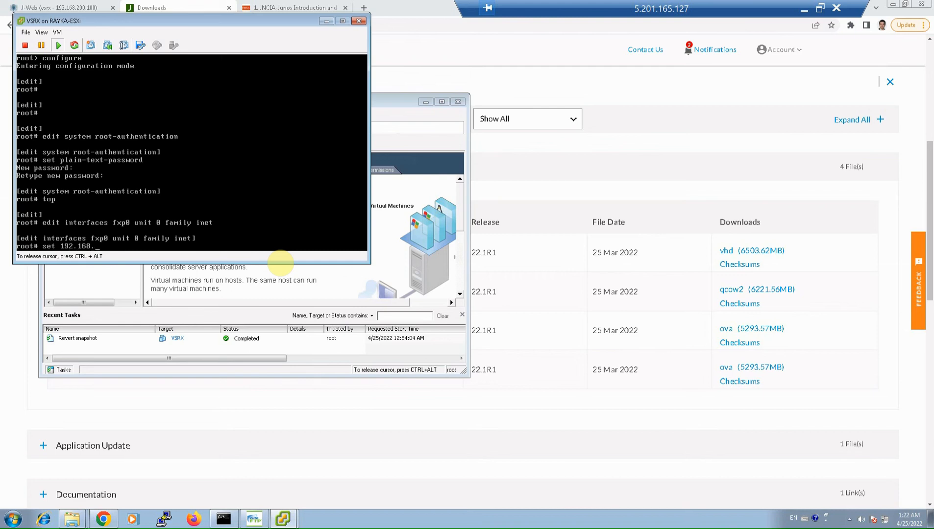
pyautogui.write('200.100/24')
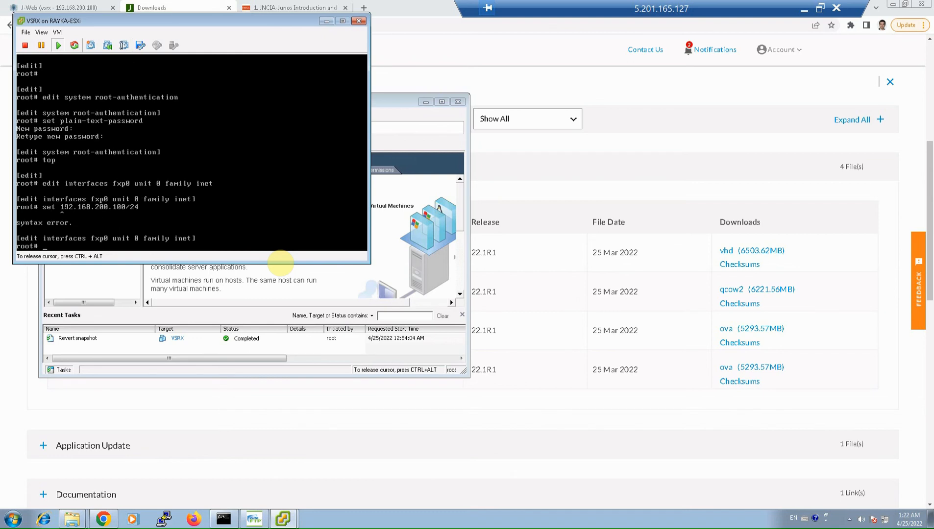
pyautogui.write('set 192.168.200.100/24')
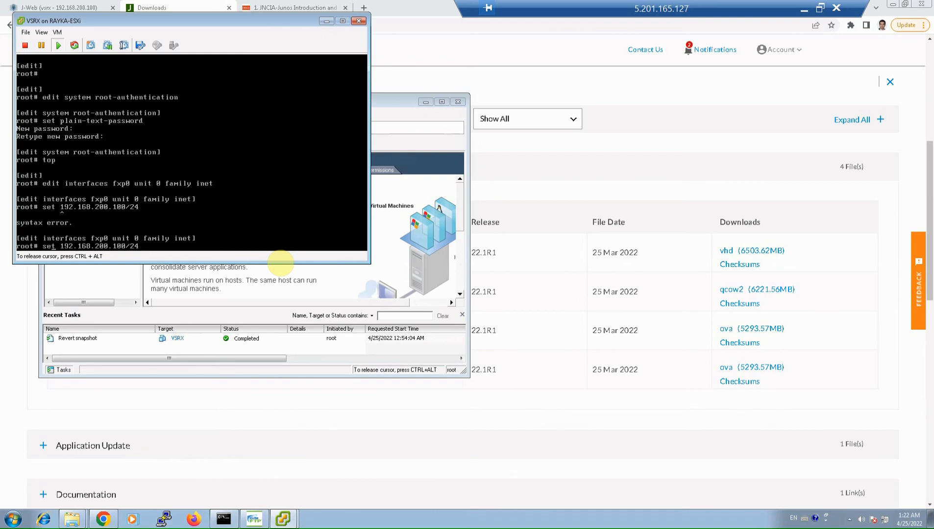
pyautogui.write('address')
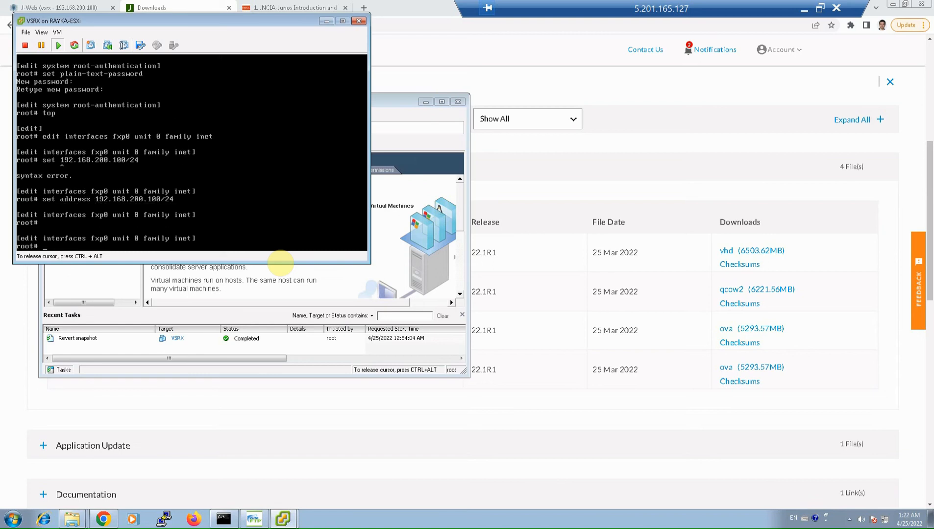
pyautogui.write('top')
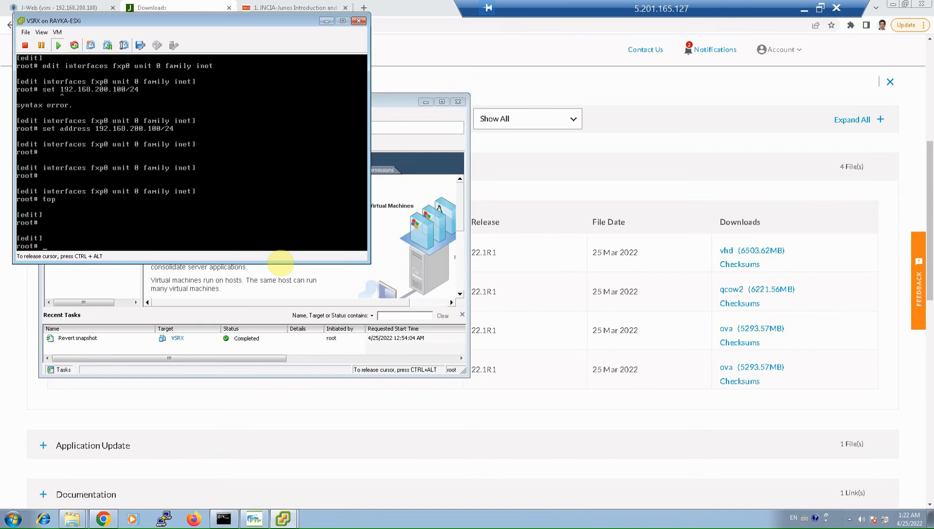
# Step: Under edit system services, set ssh root-login allow, telnet and web-management http
pyautogui.write('edit')
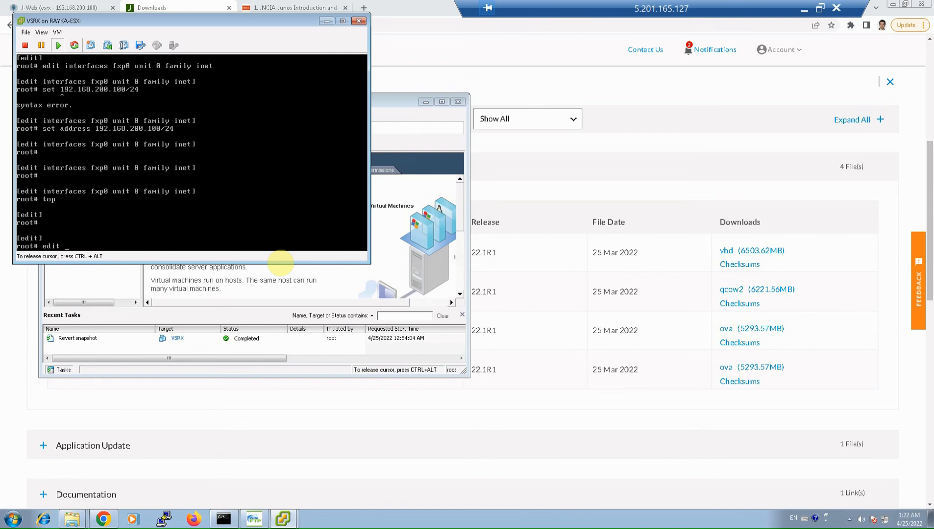
pyautogui.write('system service')
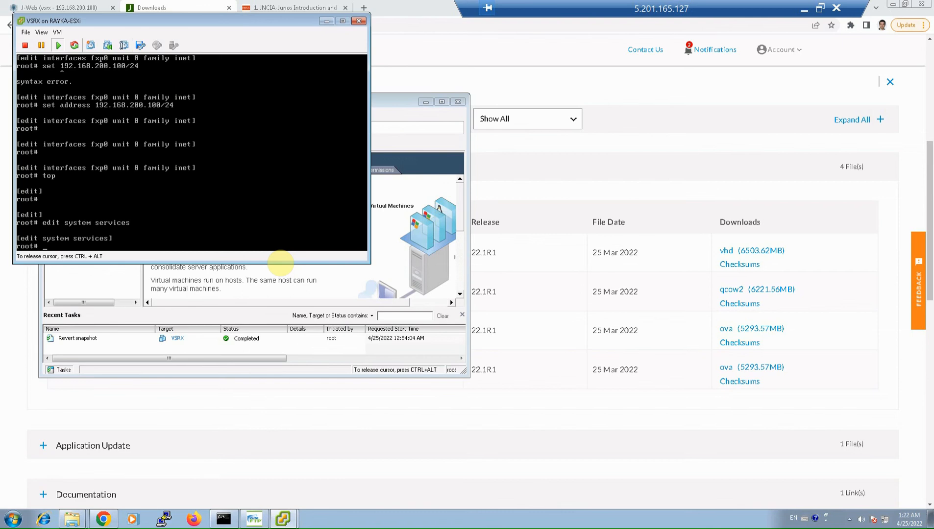
pyautogui.write('set ssh')
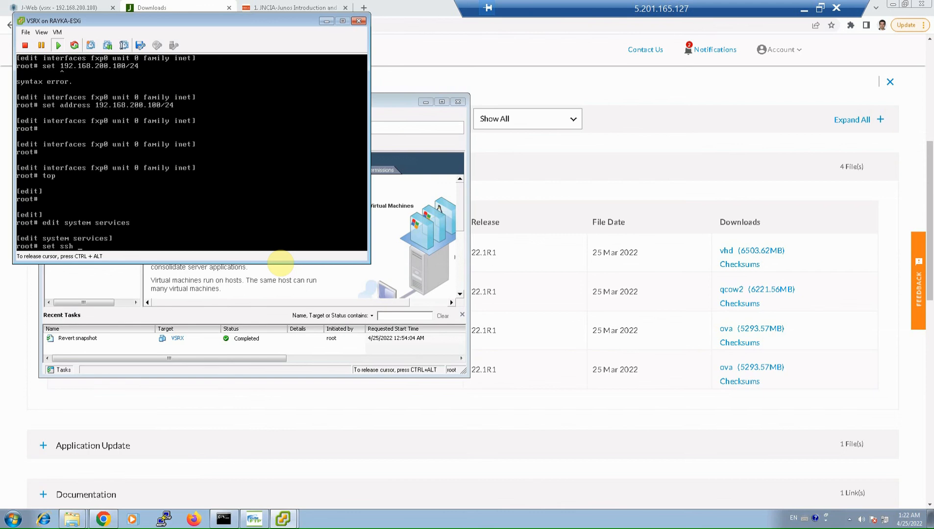
pyautogui.write('root-login allow')
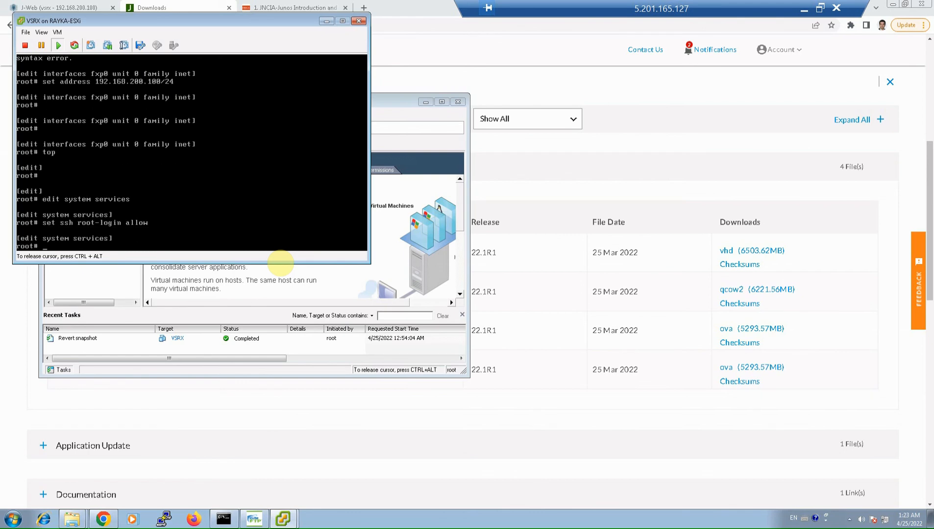
pyautogui.write('set telnet')
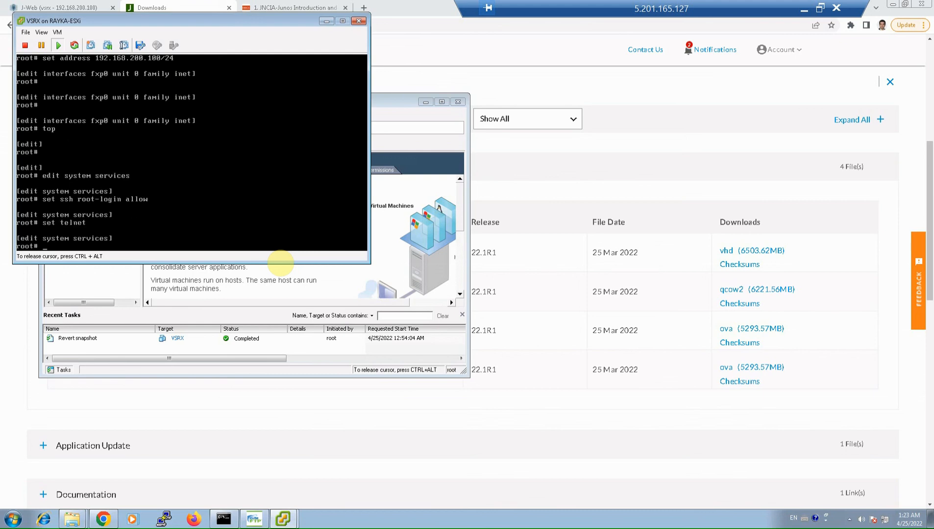
pyautogui.write('set web-management')
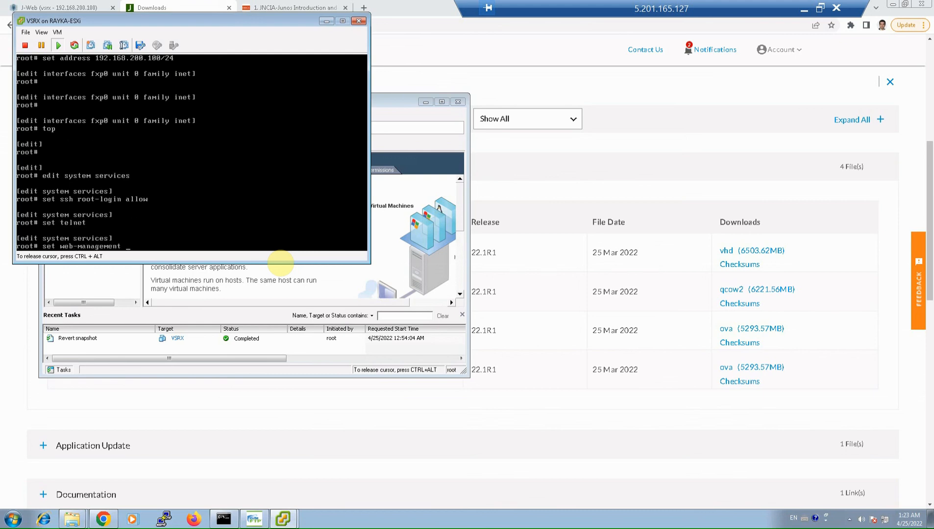
pyautogui.write('http')
pyautogui.write('top')
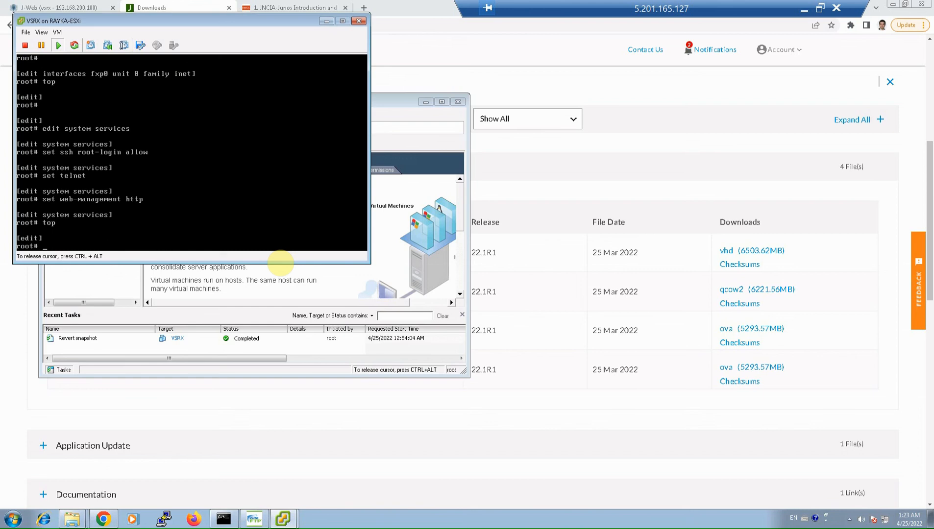
# Step: Under edit system login, add user rayka with class super-user and a plain-text password, then return to top
pyautogui.write('edit s')
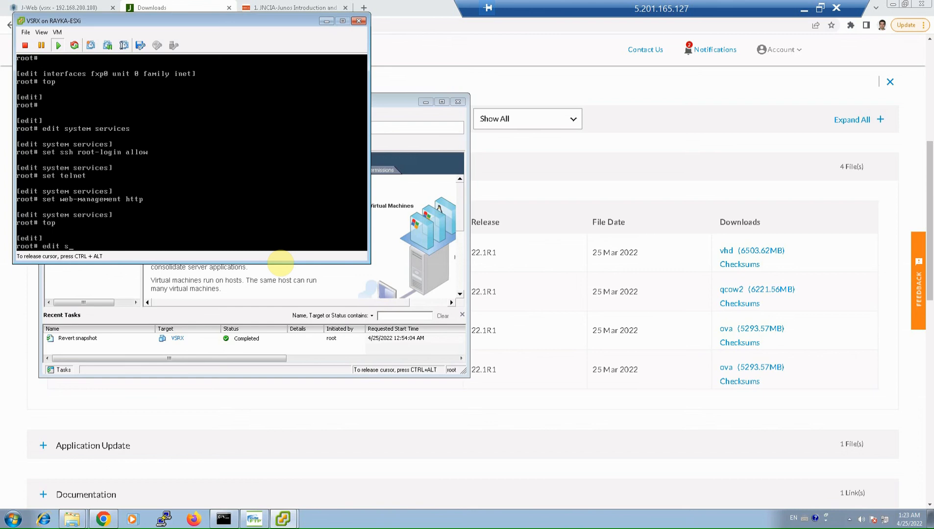
pyautogui.write('ystem login')
pyautogui.write('set user ')
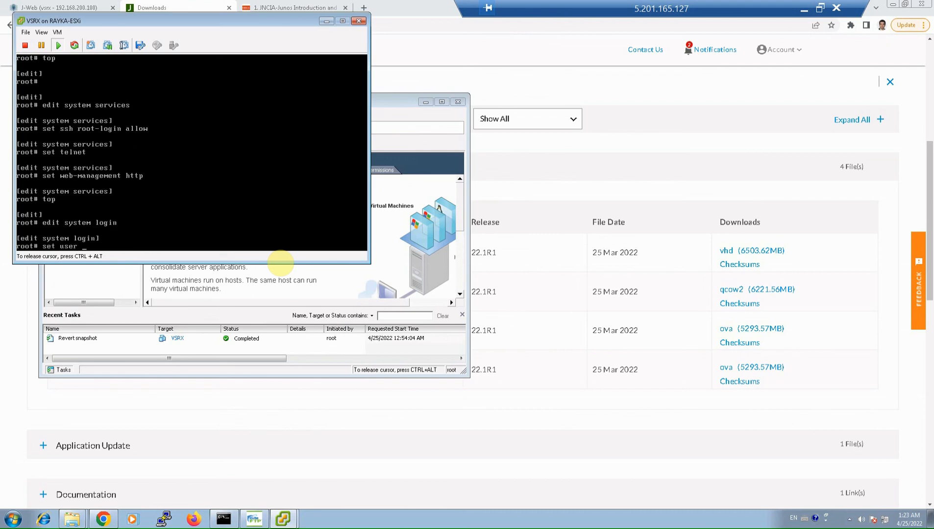
pyautogui.write('rayka')
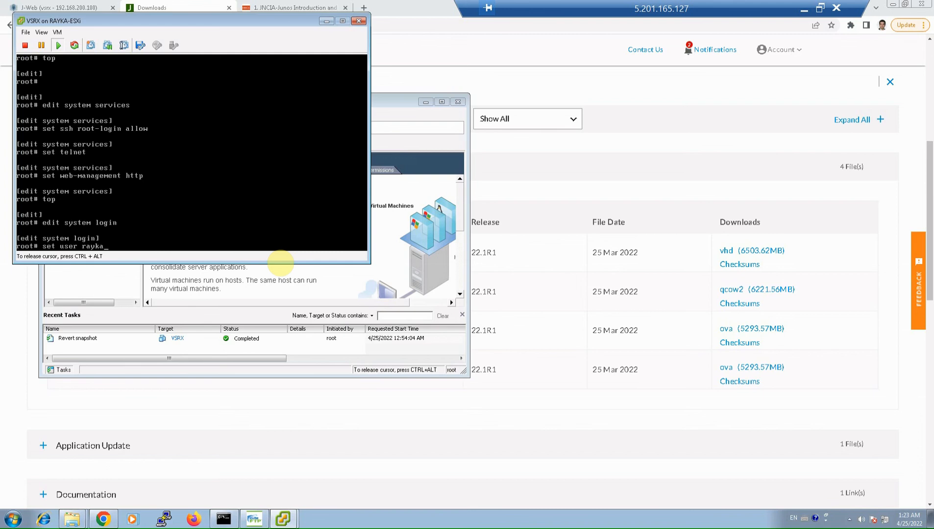
pyautogui.write('c')
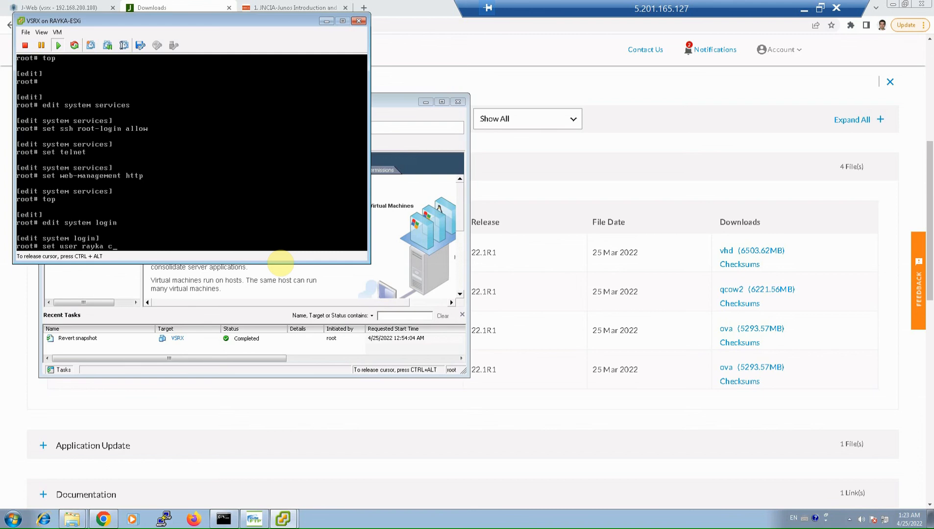
pyautogui.write('lass su')
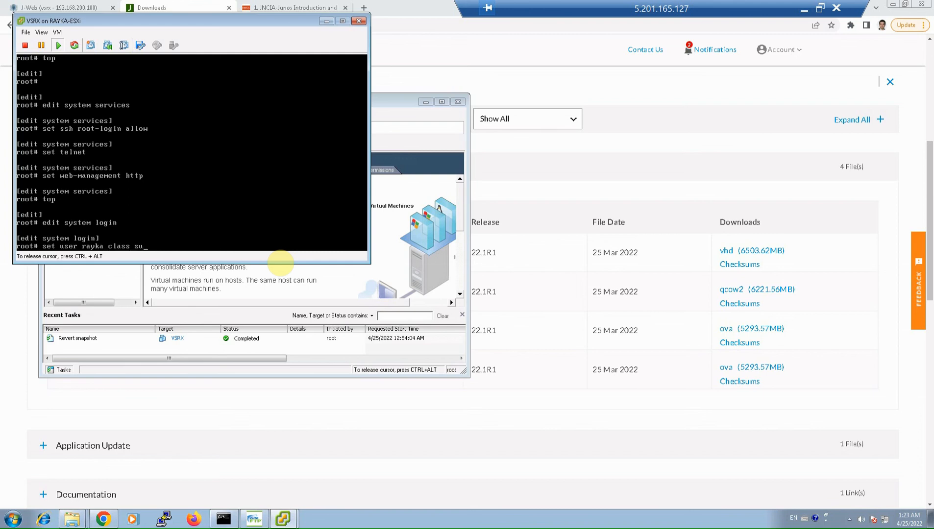
pyautogui.write('per-user')
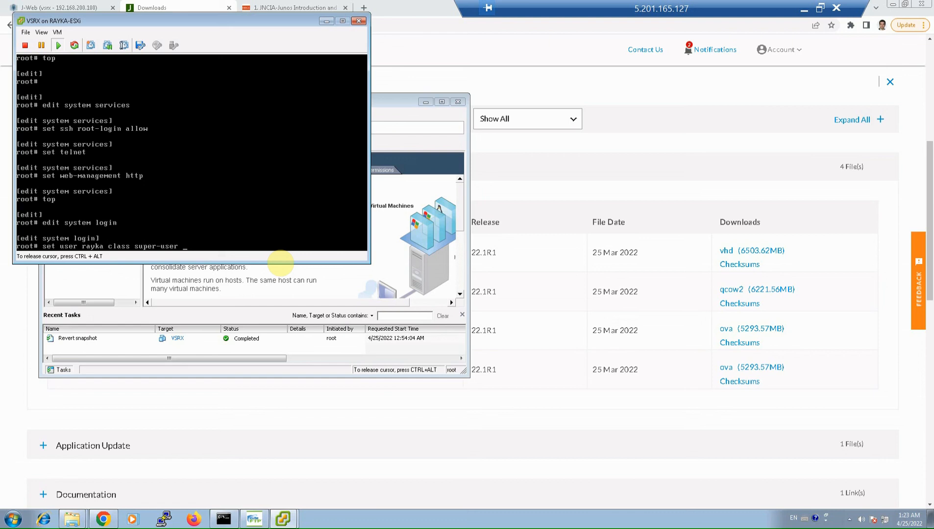
pyautogui.write('aut')
pyautogui.write('show')
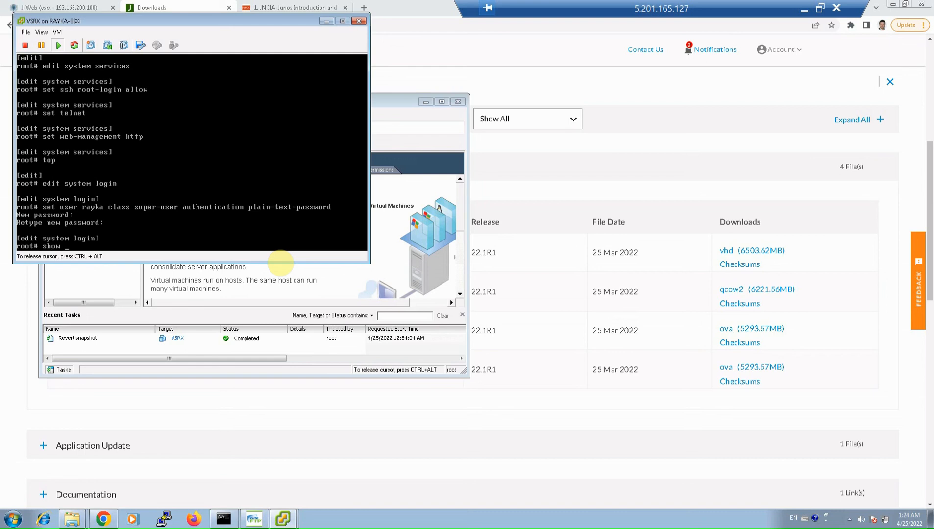
pyautogui.write('top')
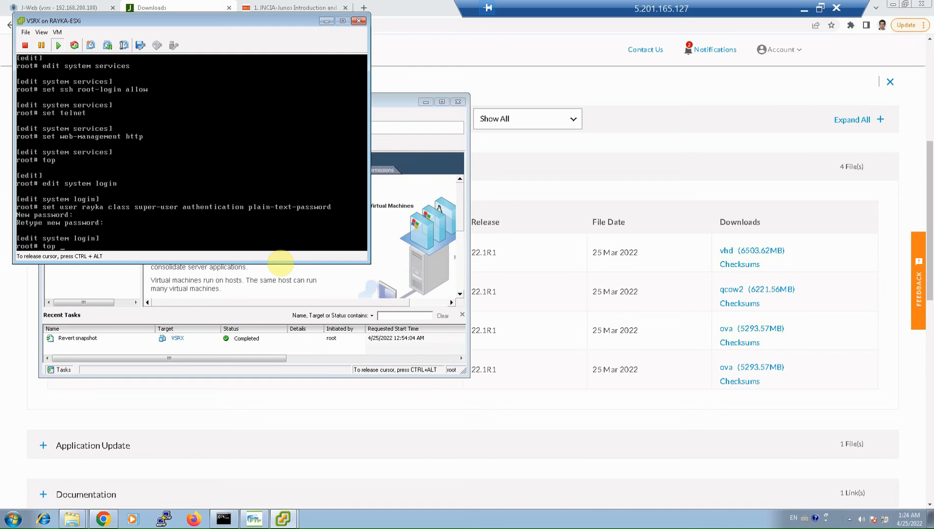
pyautogui.write('show |')
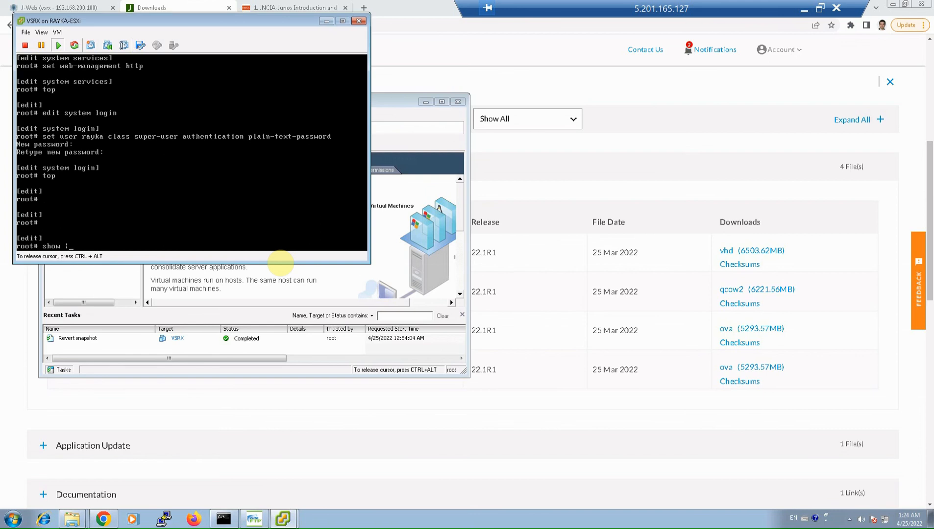
# Step: Review pending changes with show | compare and commit until commit complete appears
pyautogui.write('compare')
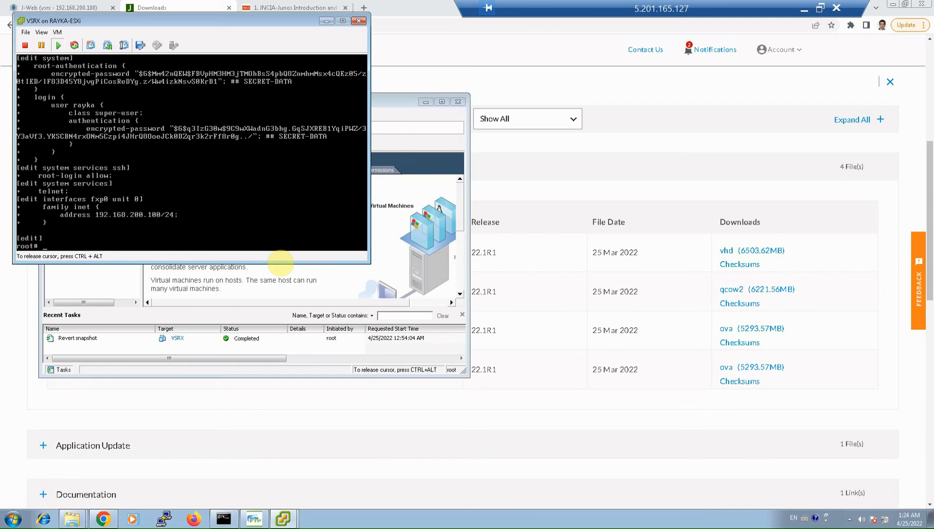
pyautogui.write('commit')
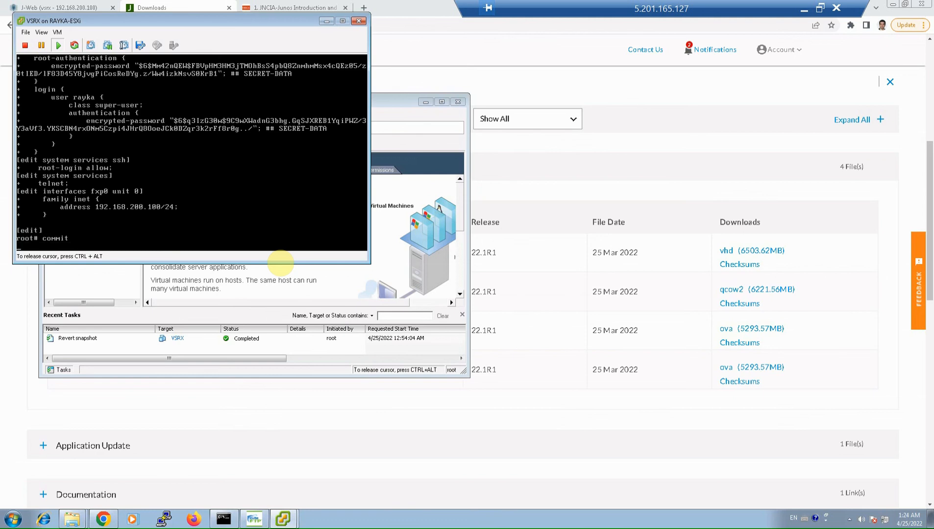
pyautogui.press('enter')
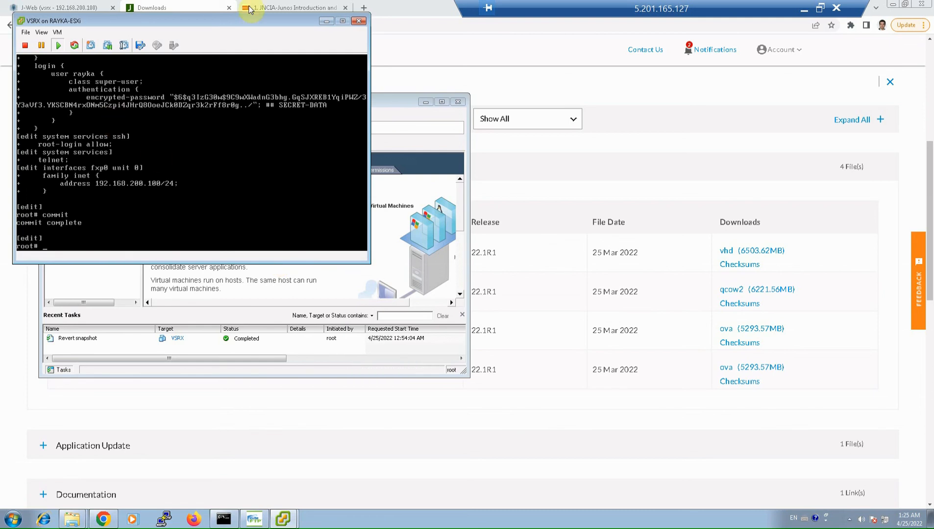
# Step: Scroll the JNCIA-Junos tutorial to the equivalent one-line set commands and display set example
pyautogui.click(295, 7)
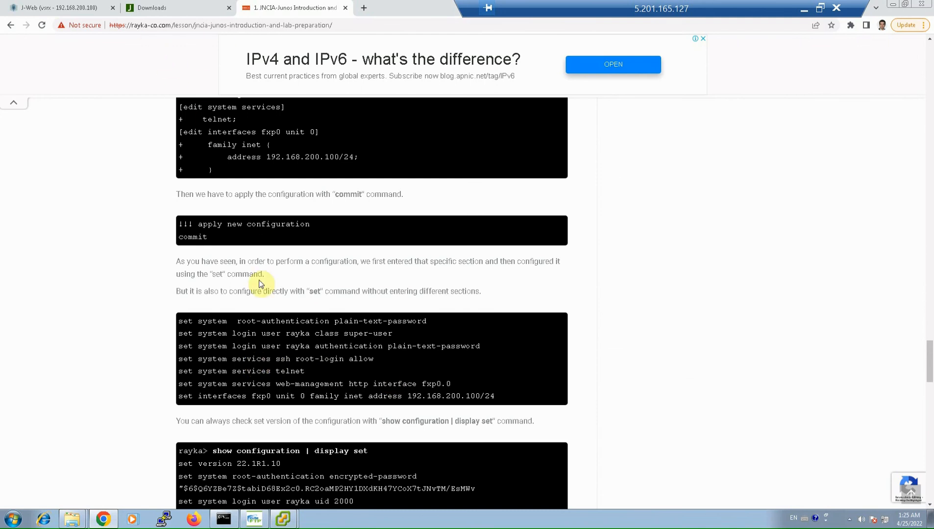
pyautogui.scroll(-3)
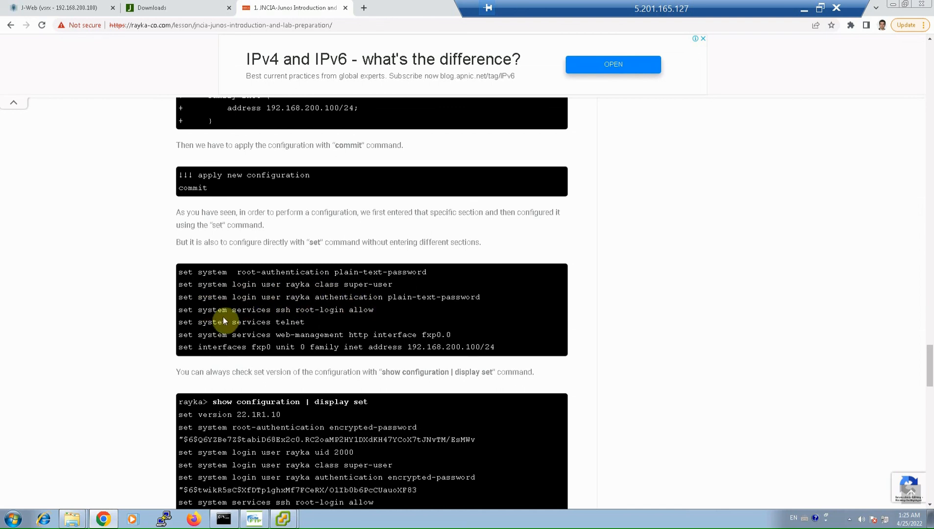
pyautogui.moveTo(332, 314)
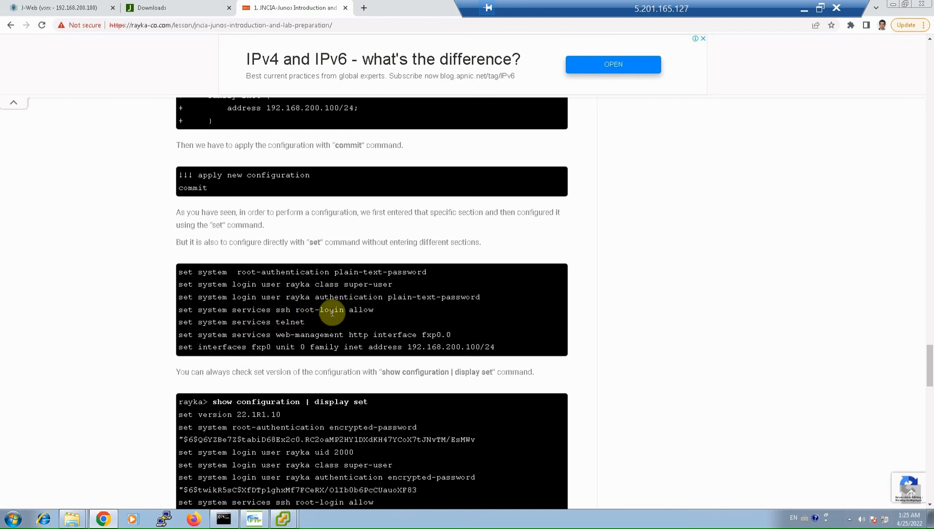
pyautogui.moveTo(224, 331)
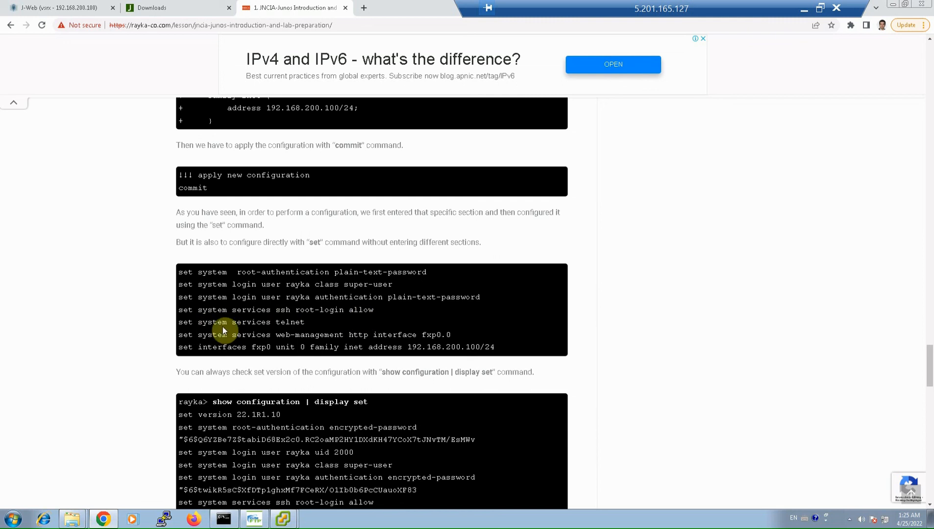
pyautogui.moveTo(236, 297)
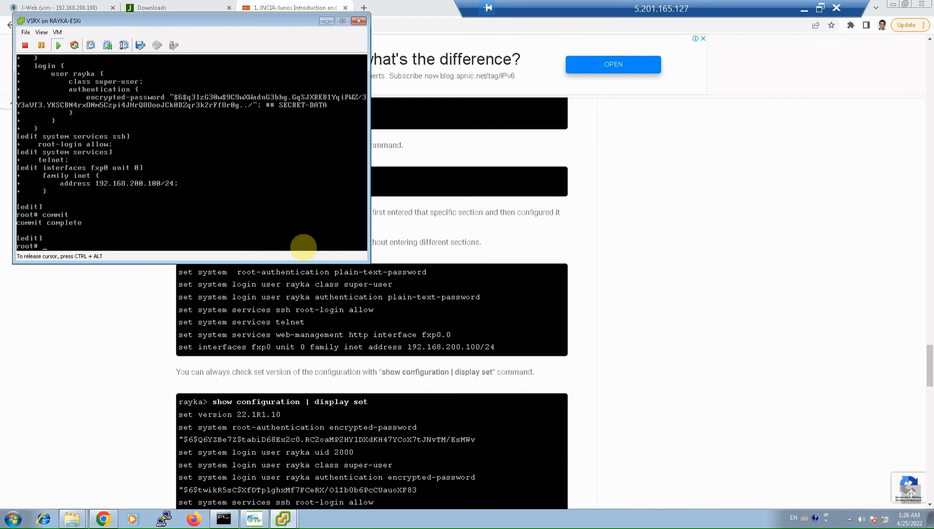
# Step: Exit configuration mode and run 'show configuration | display set' on the vSRX console
pyautogui.write('top')
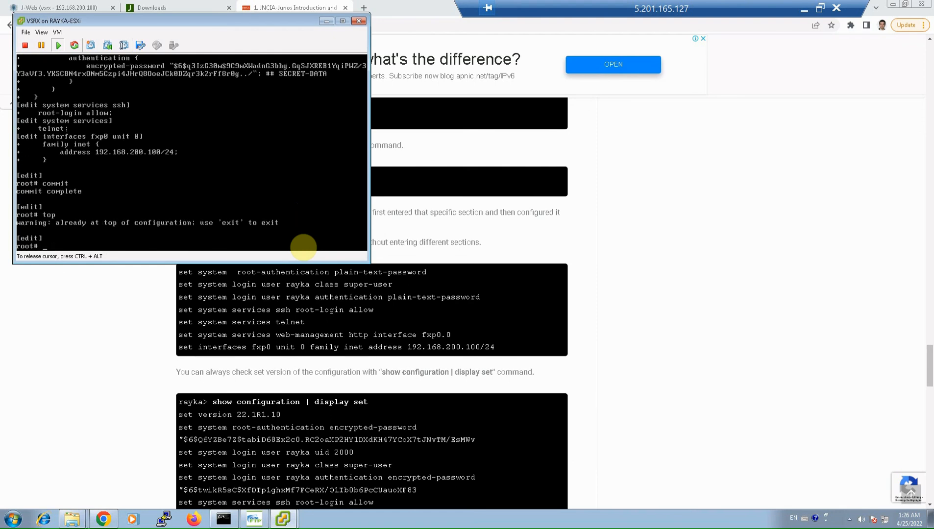
pyautogui.write('exit')
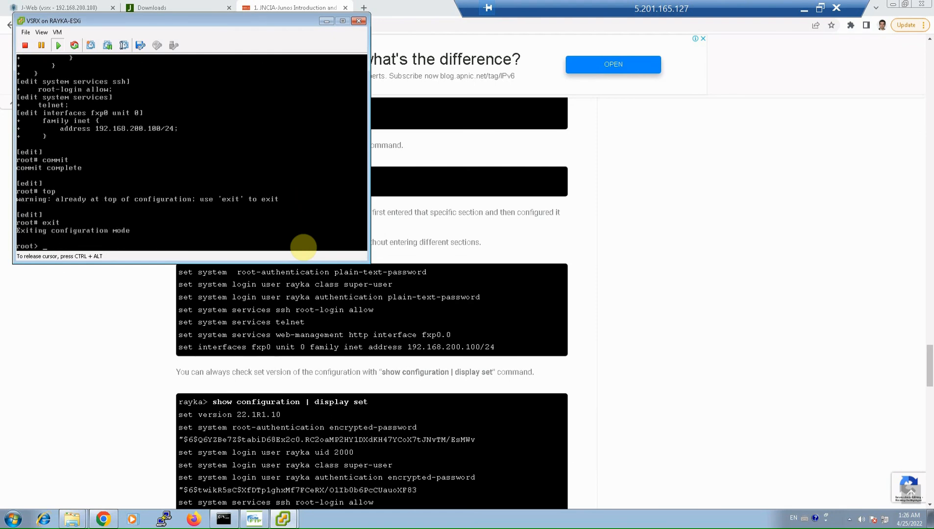
pyautogui.write('show conf')
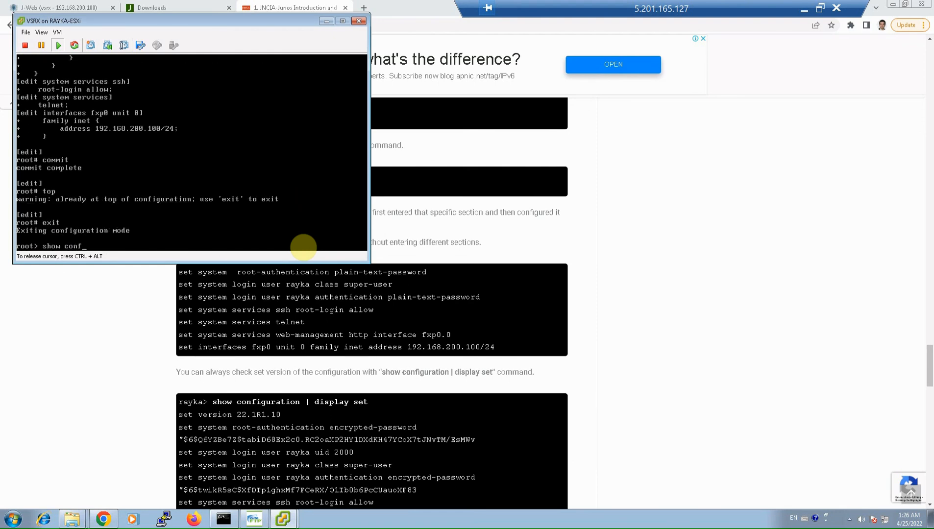
pyautogui.write('iguration |')
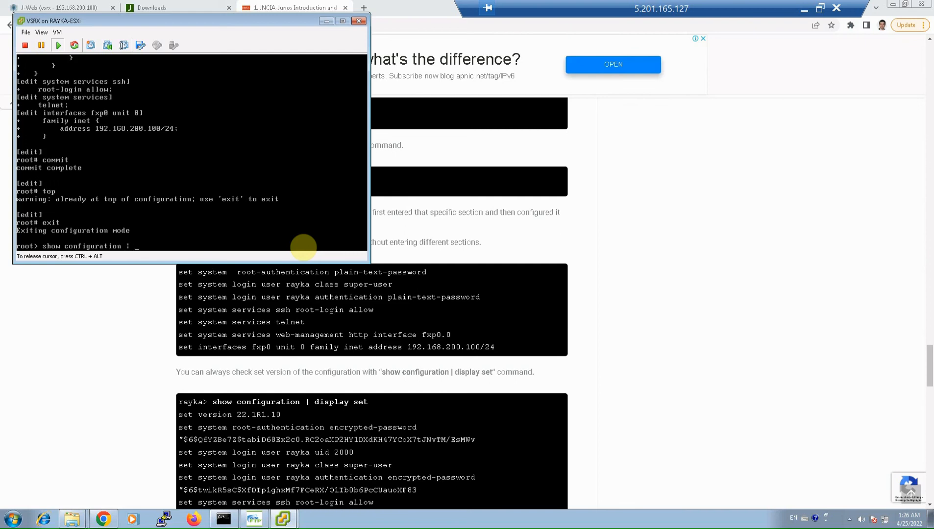
pyautogui.write('display')
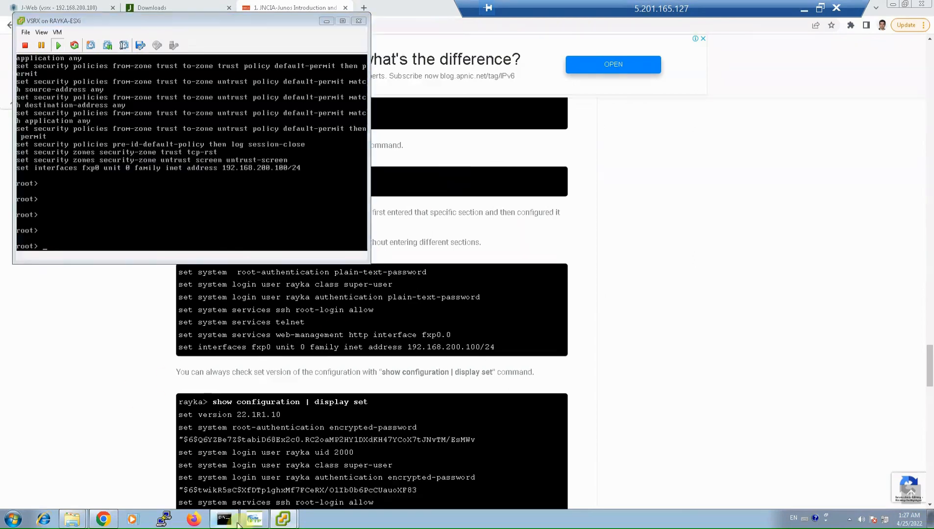
# Step: Launch PuTTY and connect over SSH to the vSRX at 192.168.200.100 as rayka
pyautogui.click(223, 517)
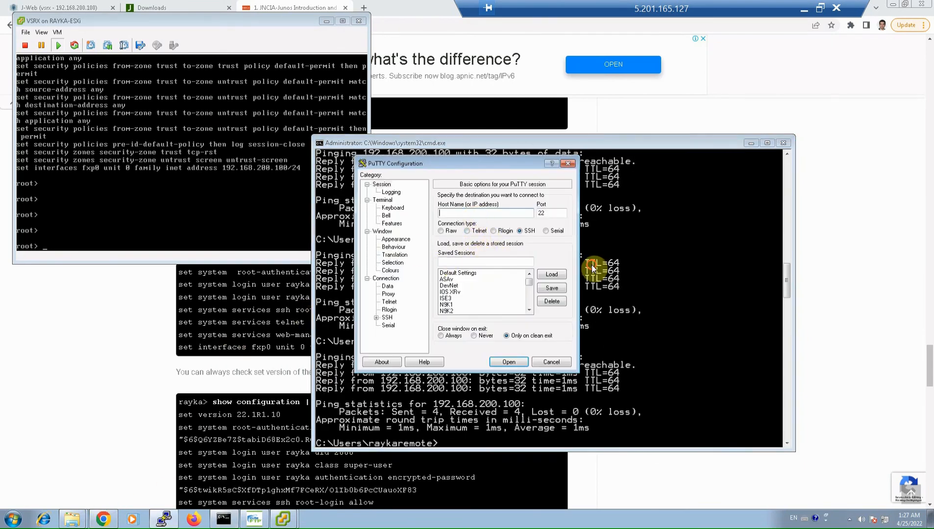
pyautogui.write('192.168.200')
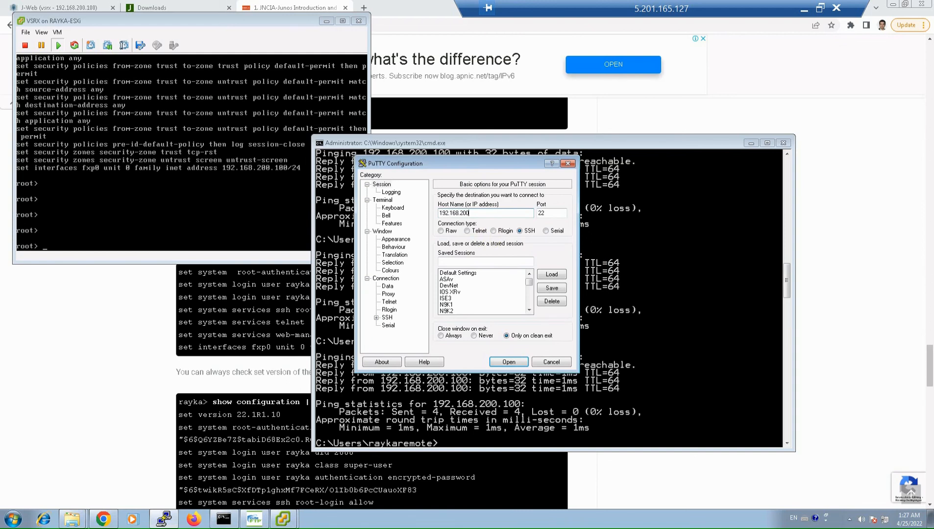
pyautogui.click(506, 361)
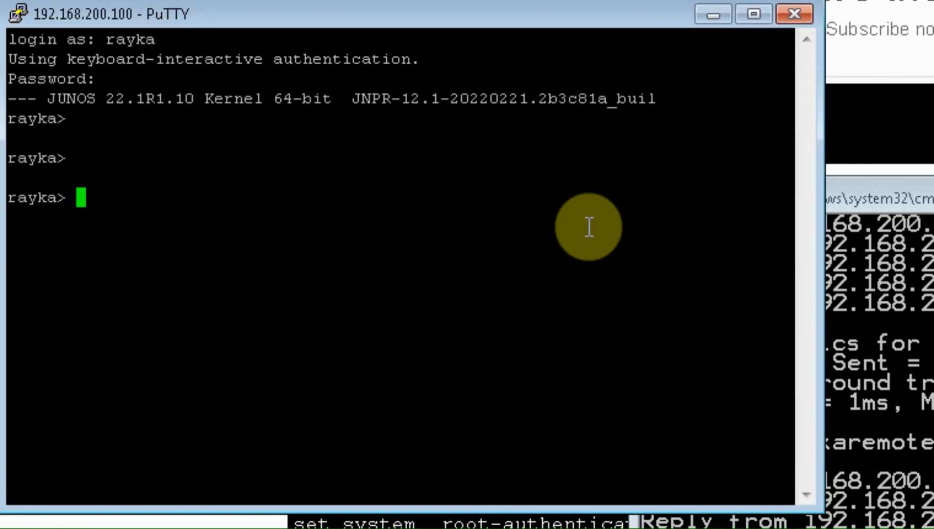
# Step: Run 'show configuration | display set' in the PuTTY session
pyautogui.write('show confi')
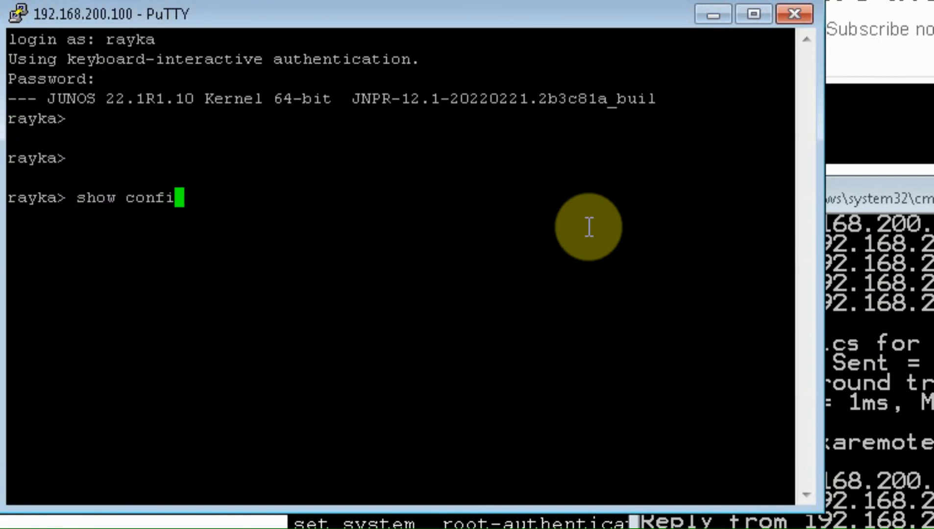
pyautogui.write('guration |')
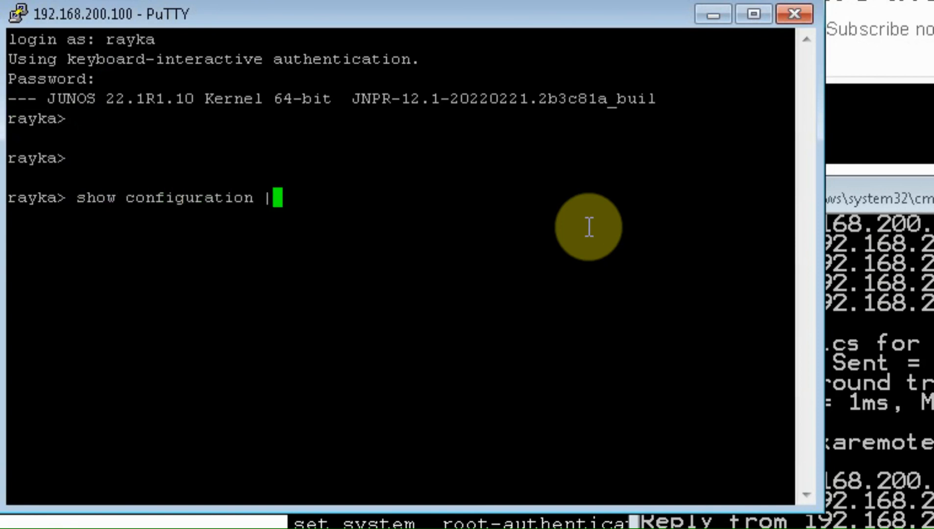
pyautogui.write('display set')
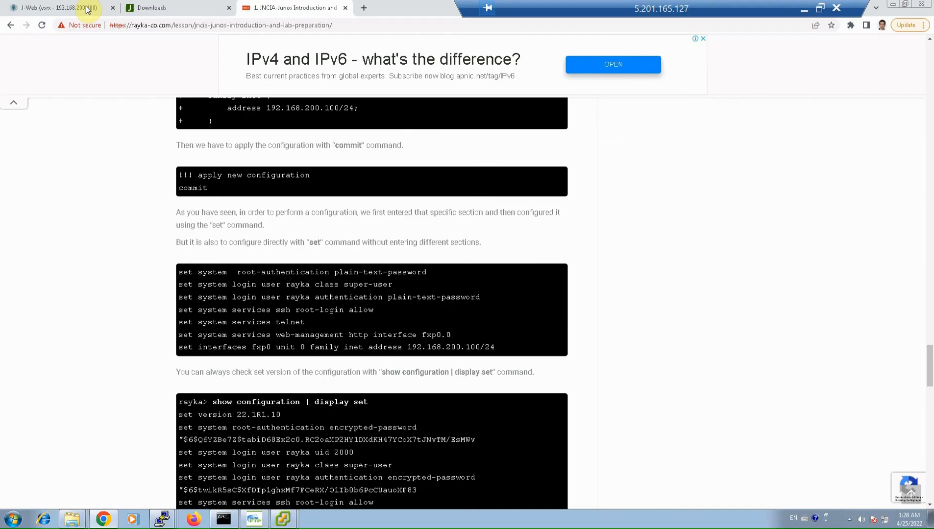
# Step: Acknowledge the expired J-Web session and reach the vSRX login page as root
pyautogui.click(56, 8)
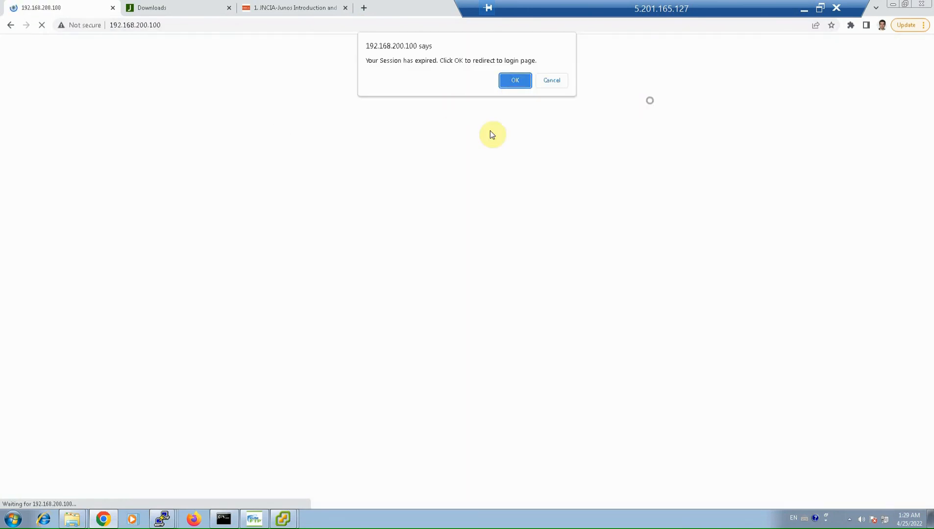
pyautogui.click(515, 80)
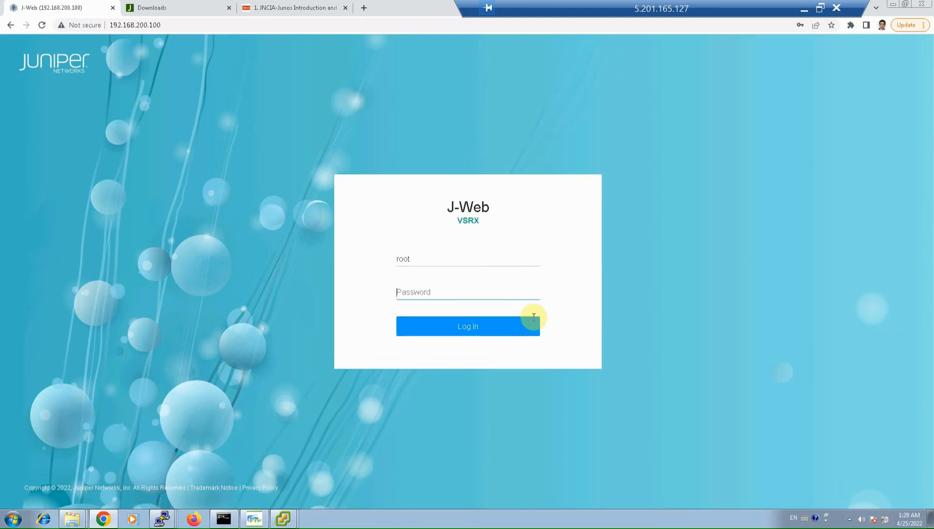
pyautogui.click(466, 292)
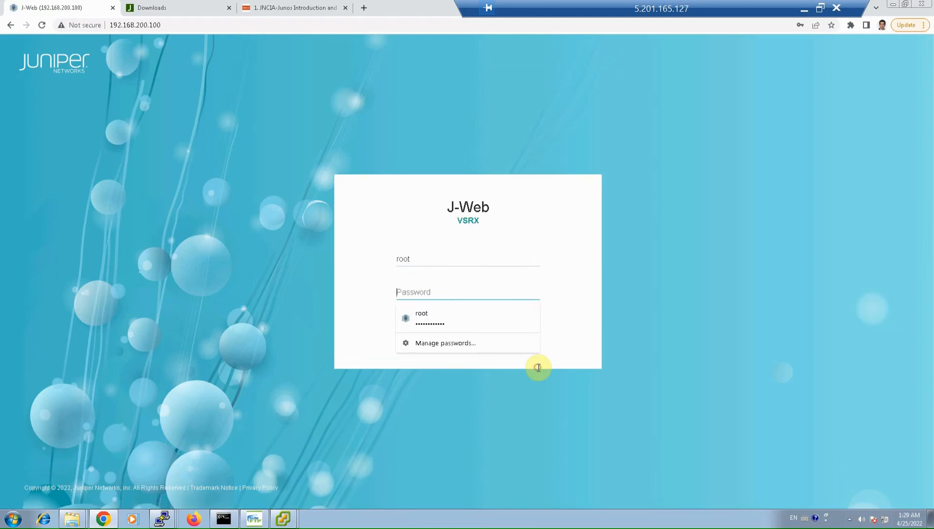